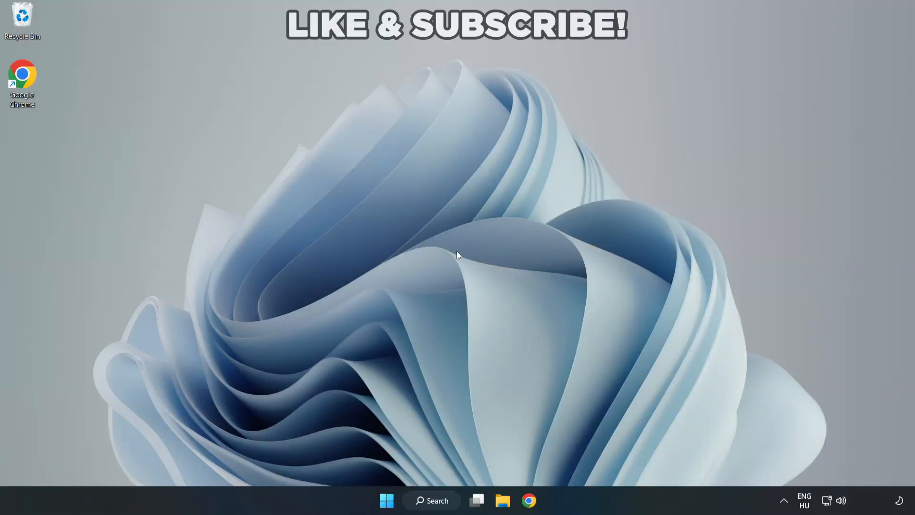
mouse_move(458, 259)
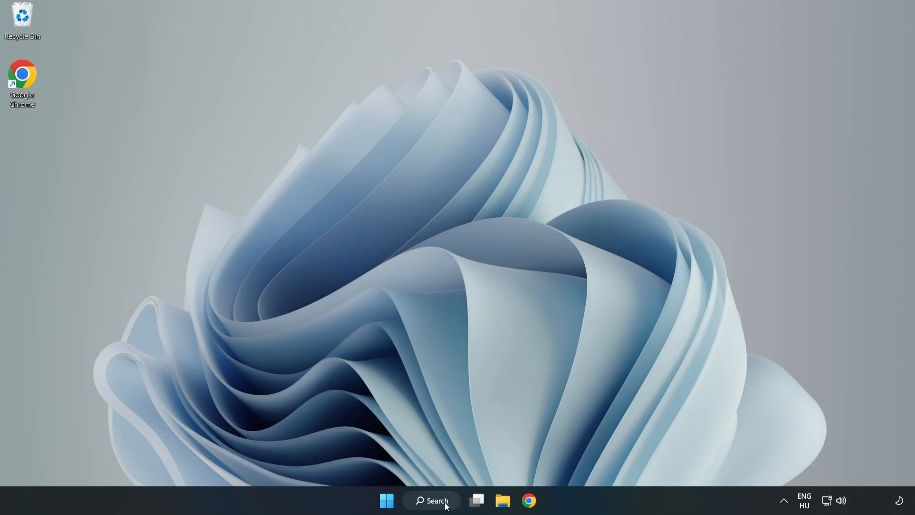
Search the taskbar for 'device manager' so Device Manager shows as best match.
click(431, 500)
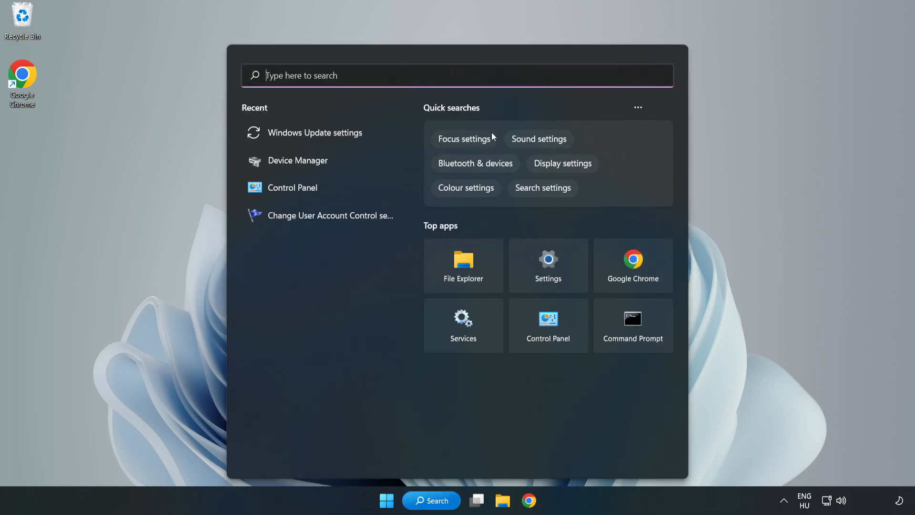
text(device m)
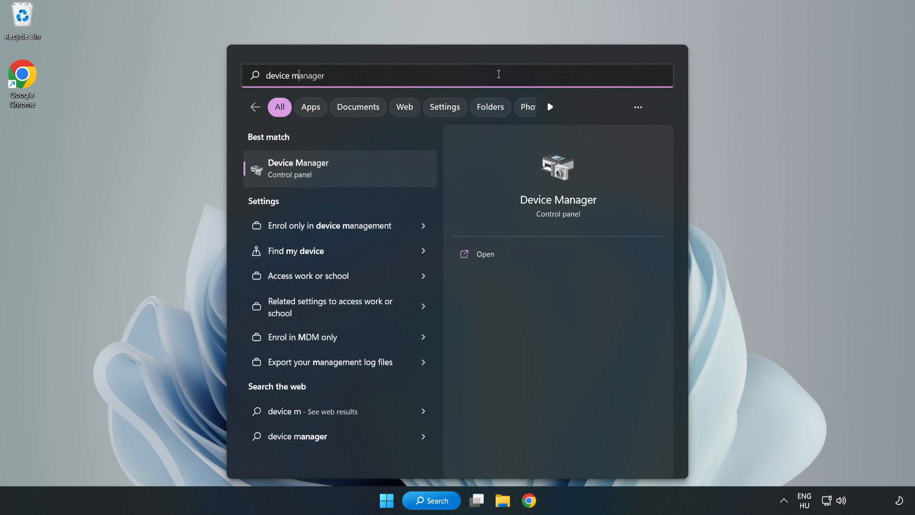
text(anager)
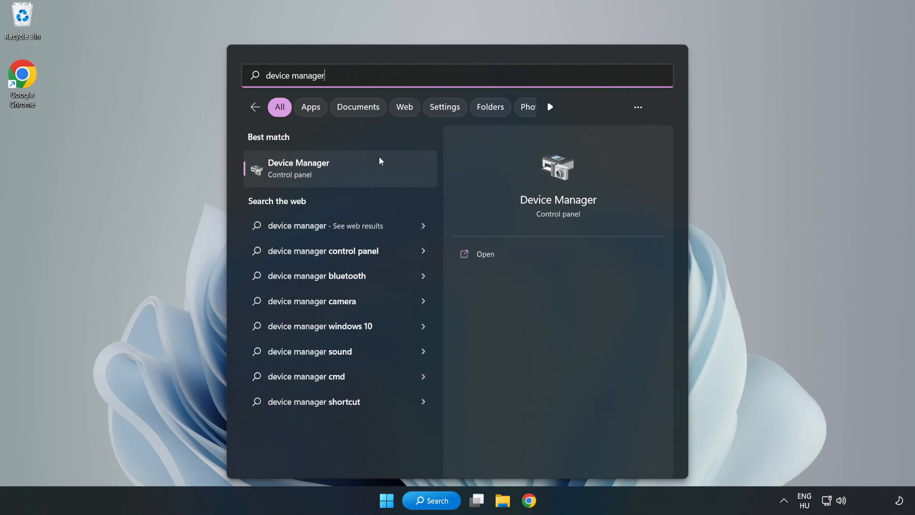
mouse_move(340, 178)
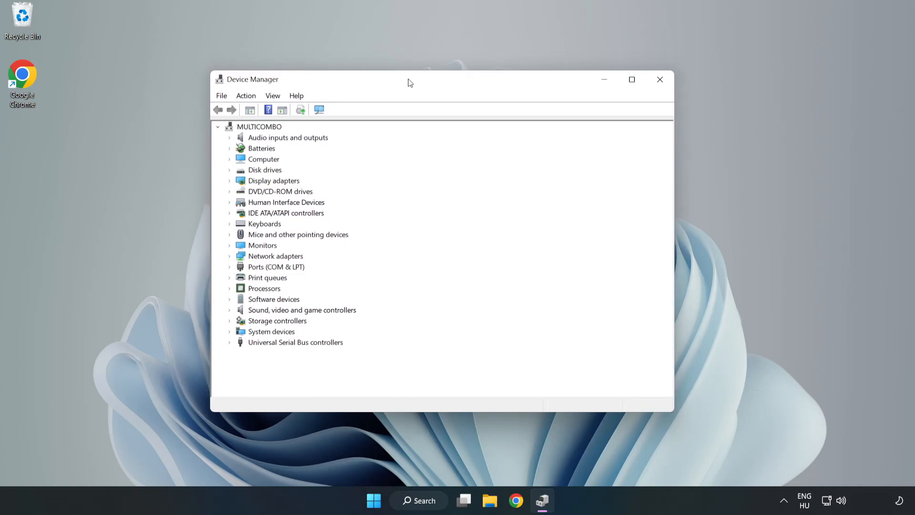
Under Display adapters, start Update driver for the VMware SVGA 3D adapter.
click(273, 180)
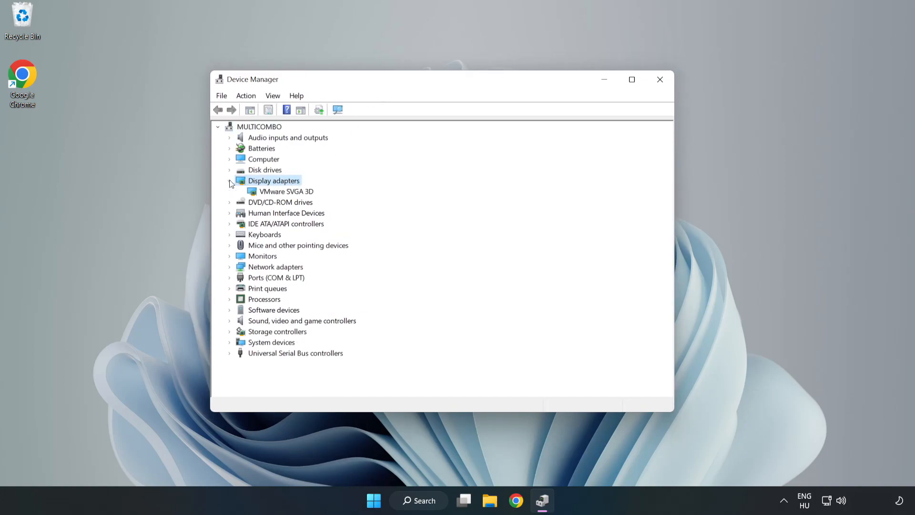
click(285, 190)
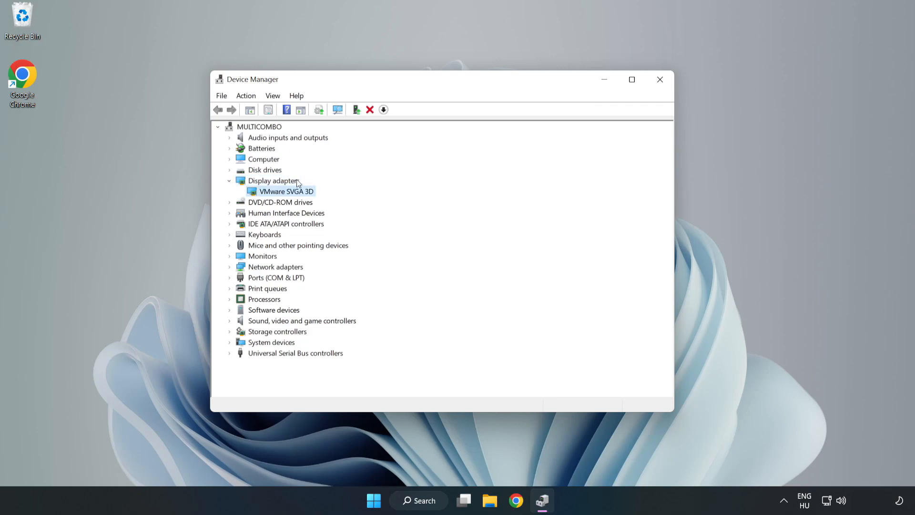
mouse_move(286, 195)
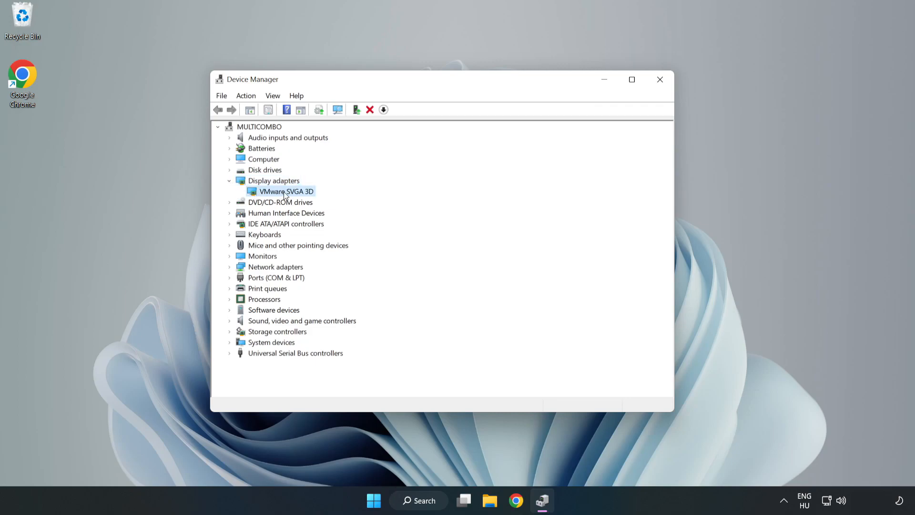
right_click(285, 191)
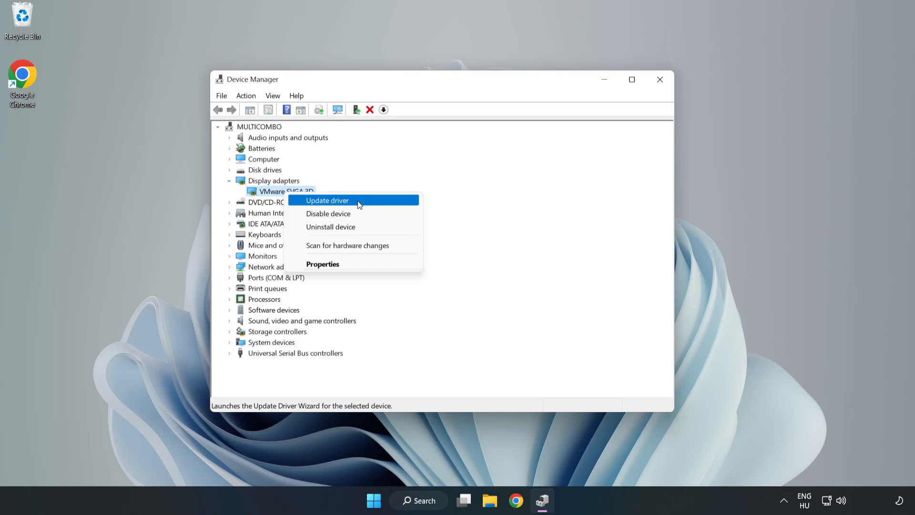
click(327, 201)
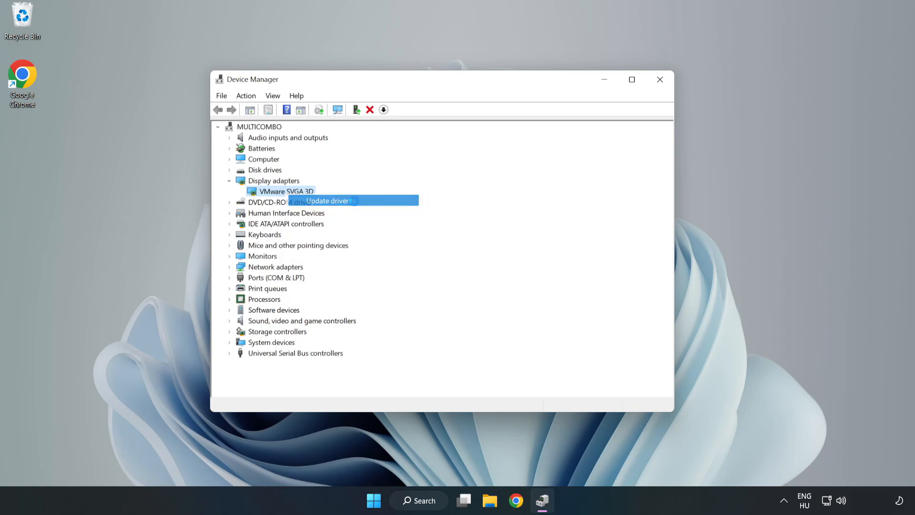
Let Windows search drivers automatically, dismiss the 'best driver already installed' result and close Device Manager.
click(327, 201)
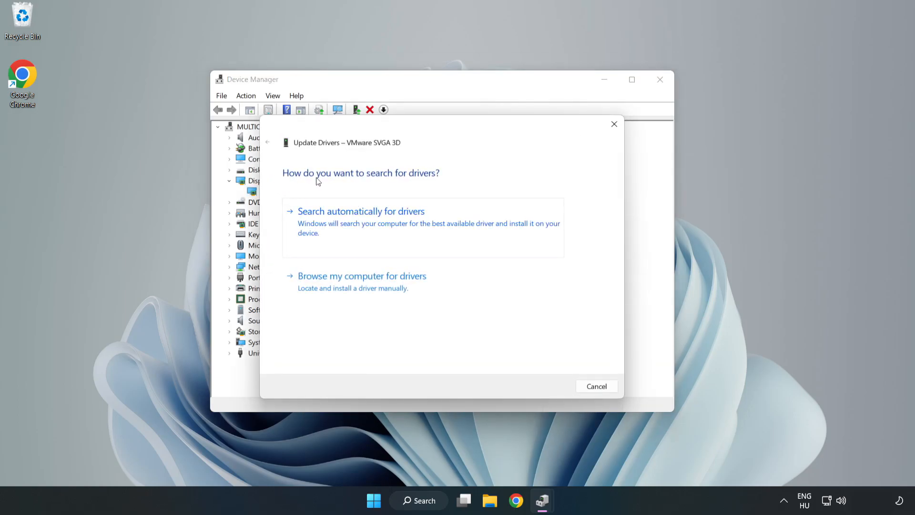
mouse_move(411, 218)
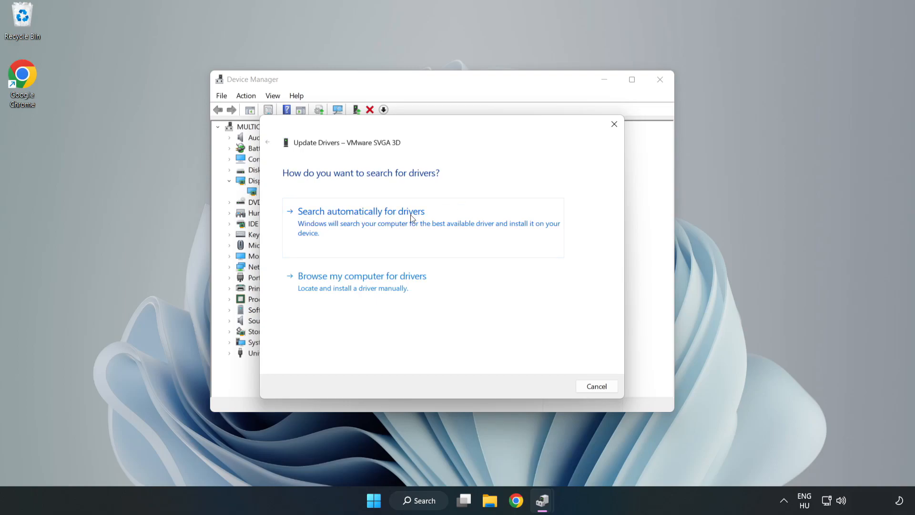
mouse_move(363, 224)
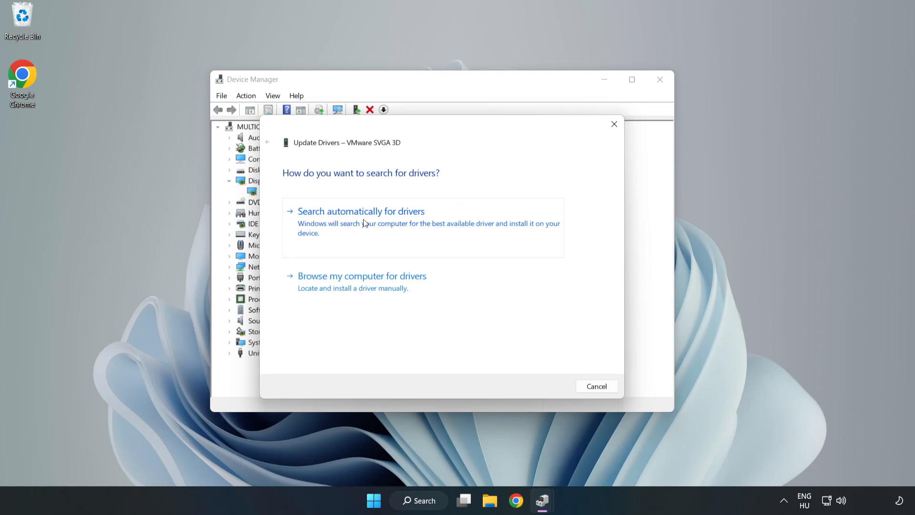
click(361, 211)
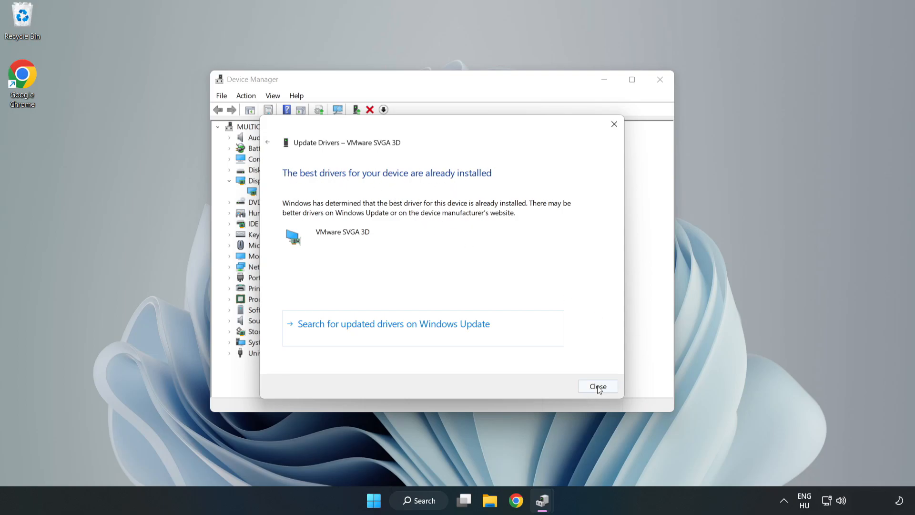
click(598, 386)
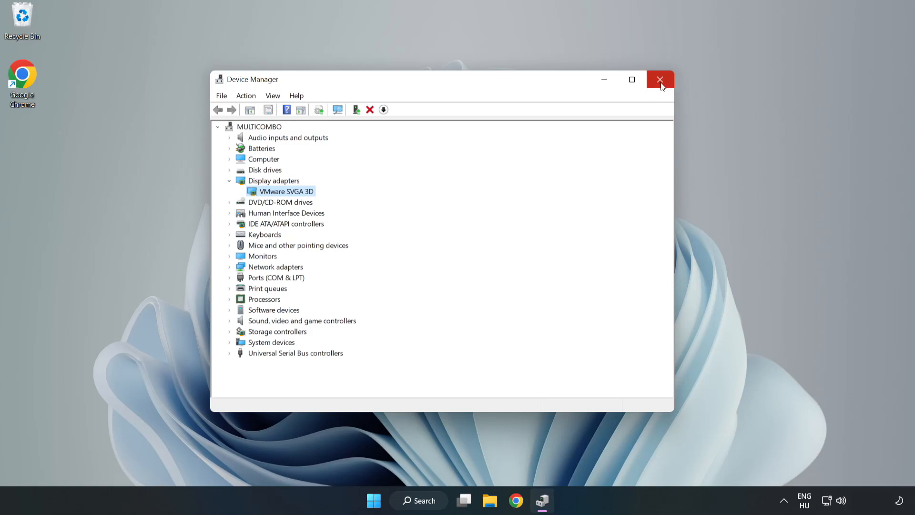
click(660, 79)
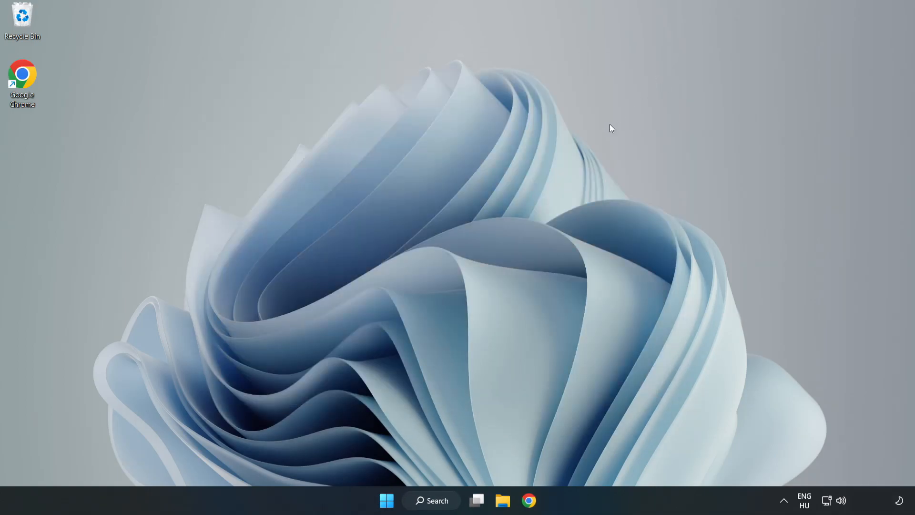
Search the taskbar for 'updates' to bring up Windows Update settings.
click(431, 500)
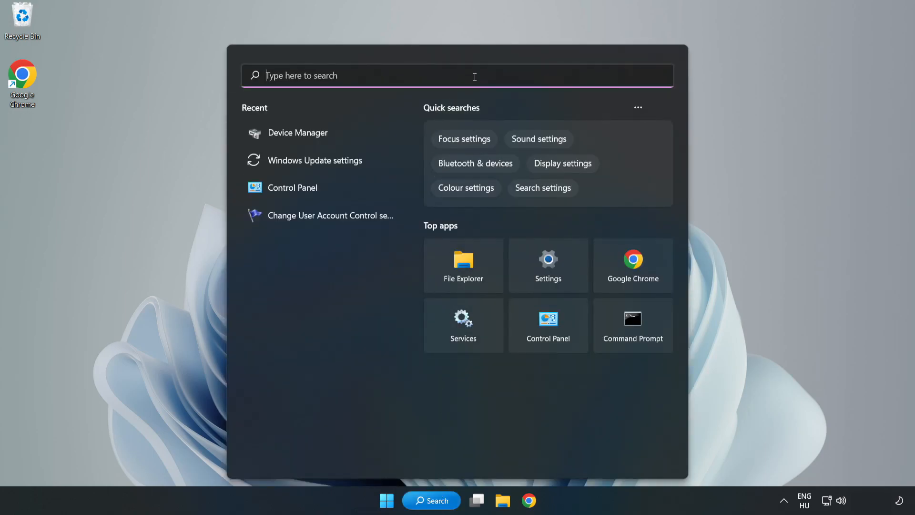
text(upda)
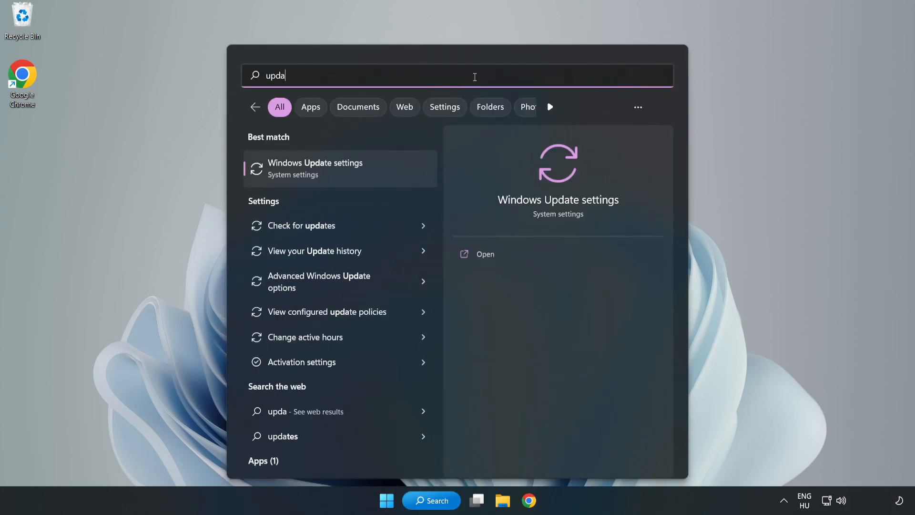
text(tes)
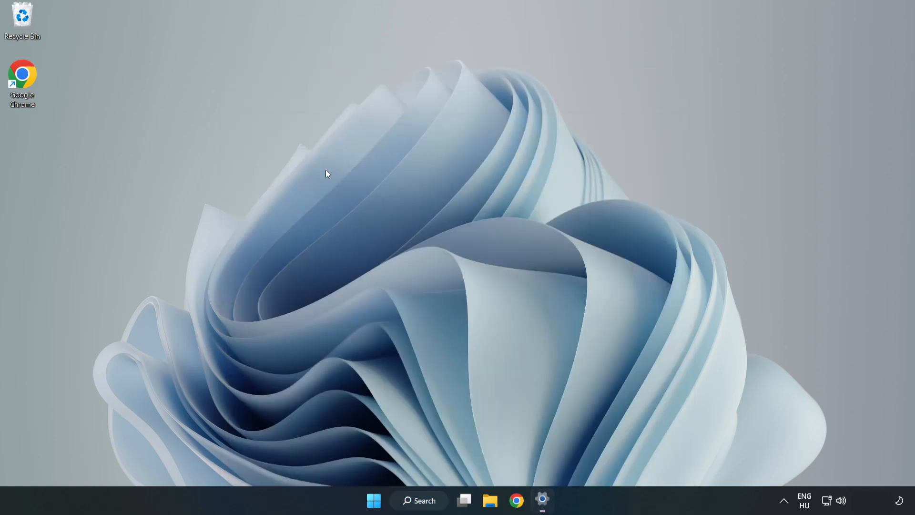
Maximize Settings, run Check for updates until up to date, then close Settings.
click(543, 501)
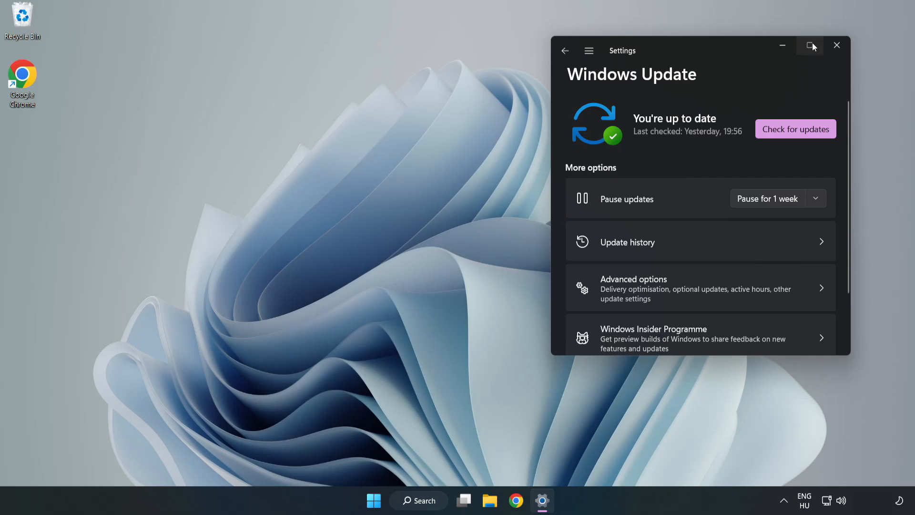
click(811, 46)
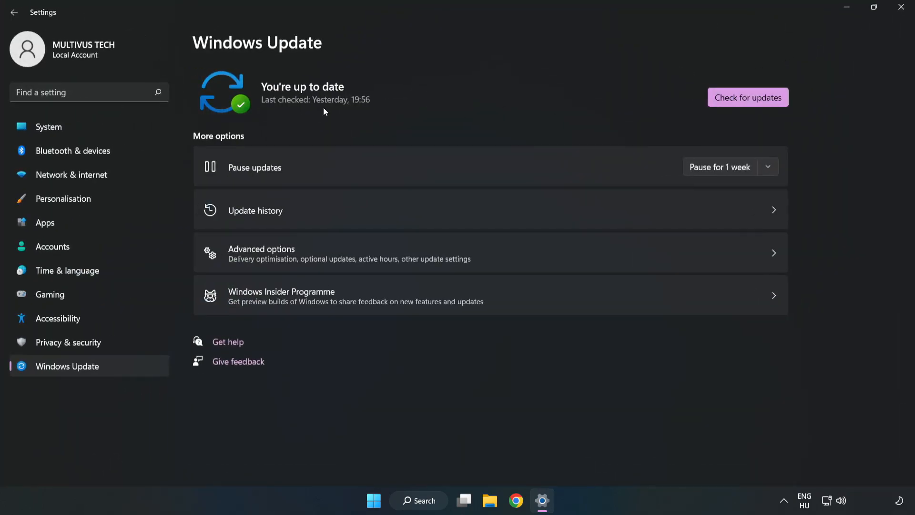
click(748, 97)
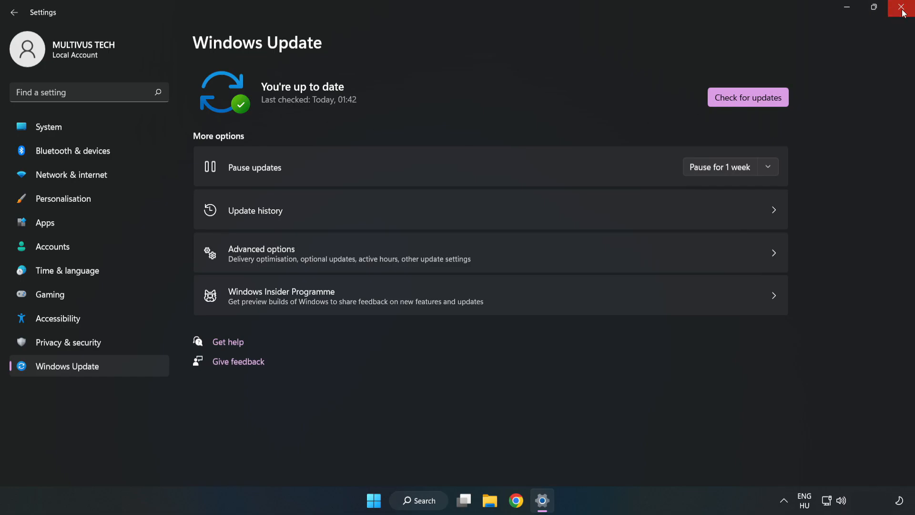
click(904, 8)
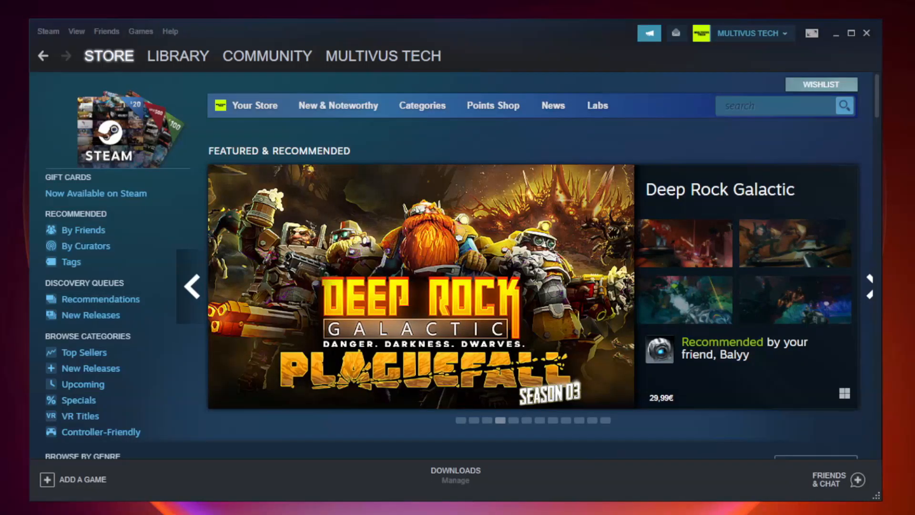
In the Steam library, bring up Properties for YOUR NOT WORKING GAME (Unturned).
click(177, 56)
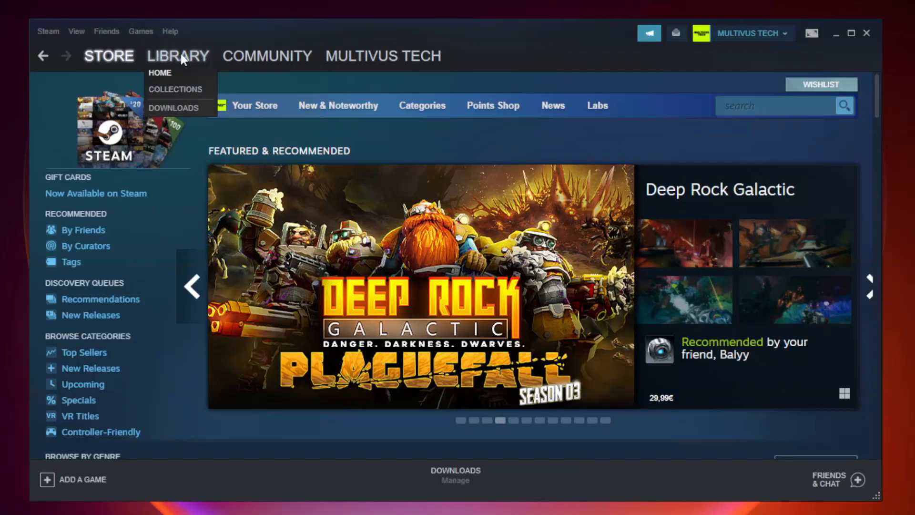
click(160, 73)
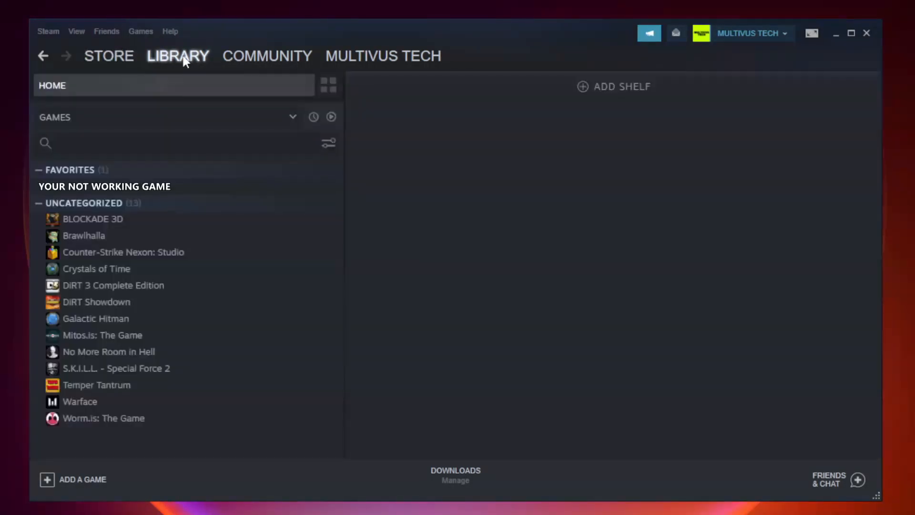
mouse_move(187, 163)
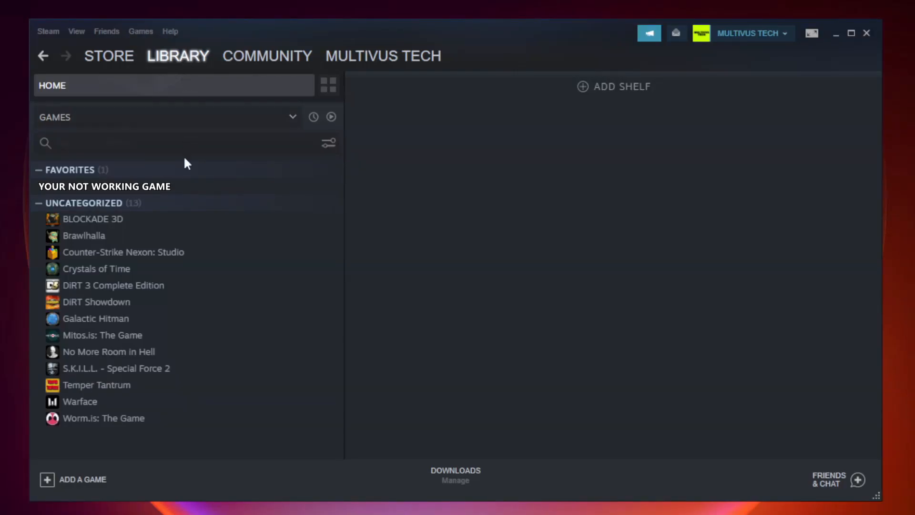
mouse_move(226, 190)
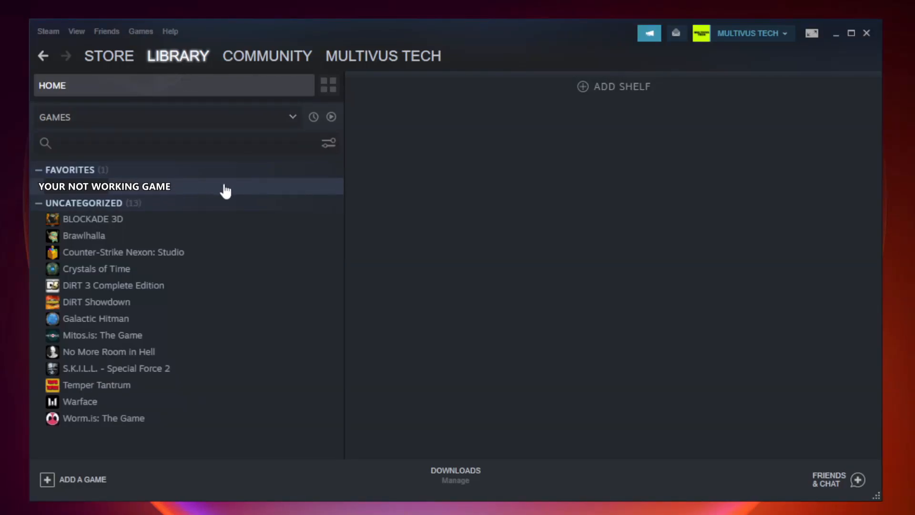
right_click(104, 186)
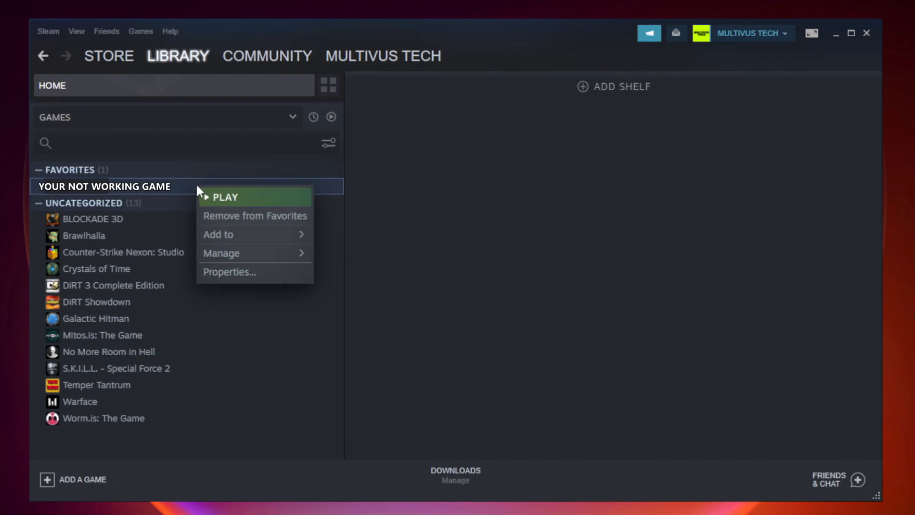
mouse_move(245, 275)
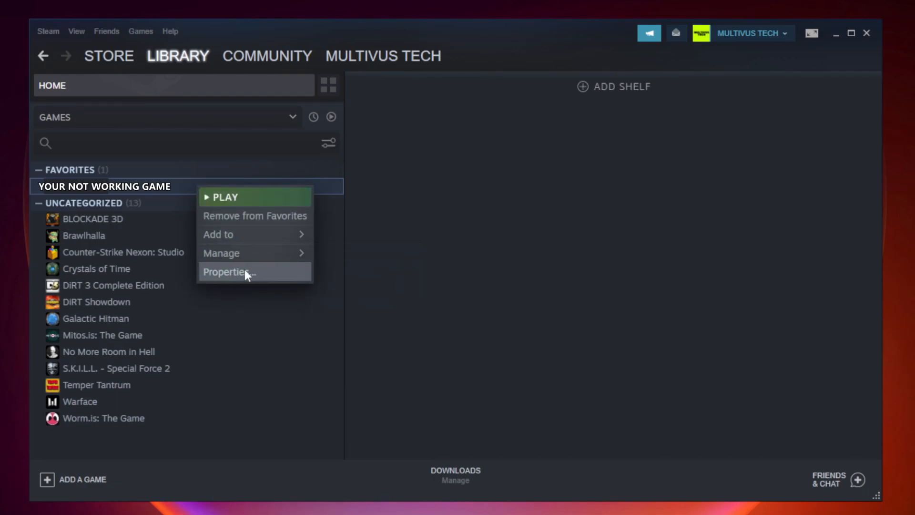
click(227, 272)
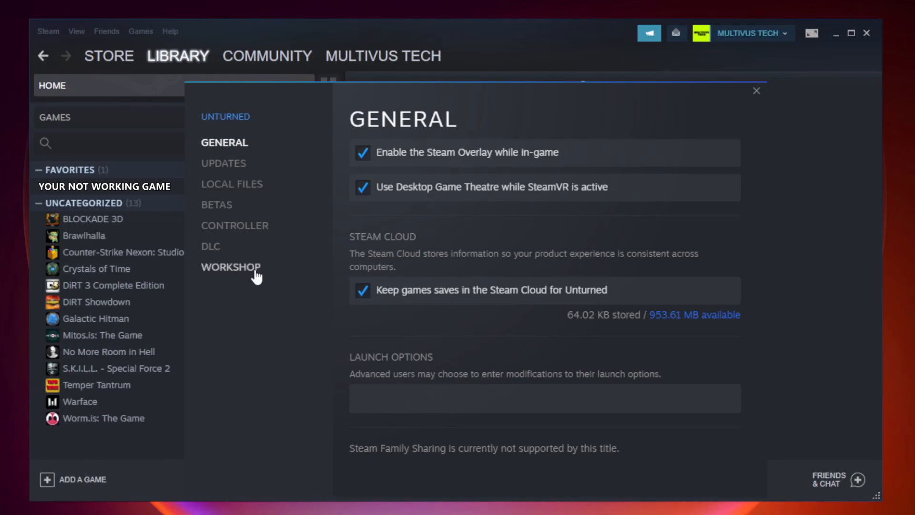
mouse_move(245, 198)
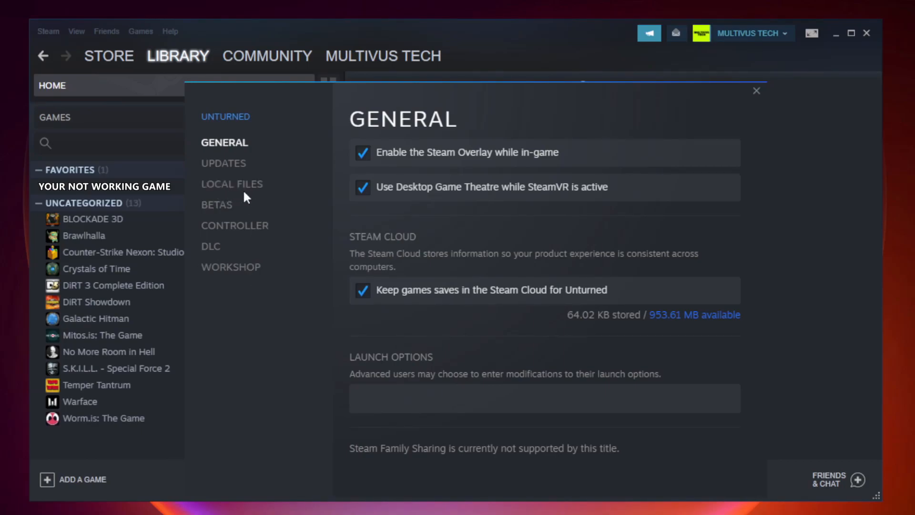
mouse_move(231, 184)
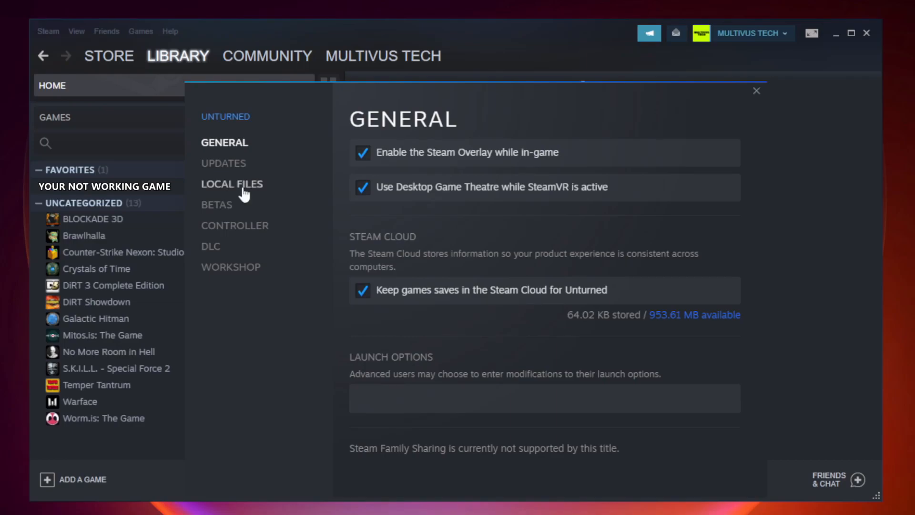
From Local Files, verify integrity of Unturned's files — all 9192 validated.
click(232, 184)
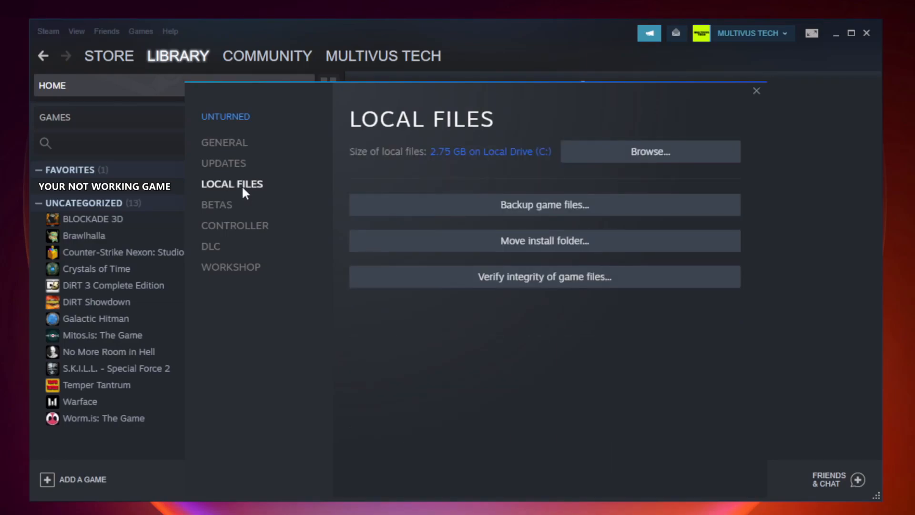
mouse_move(617, 284)
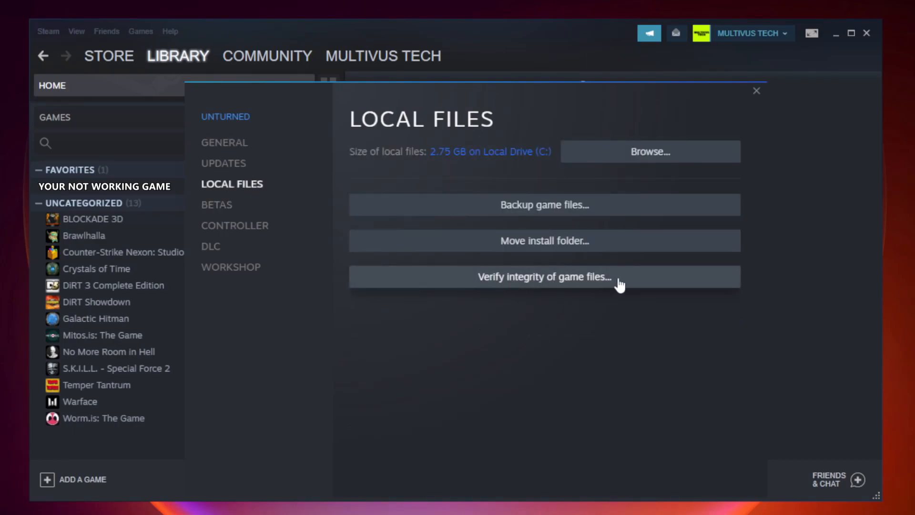
mouse_move(554, 287)
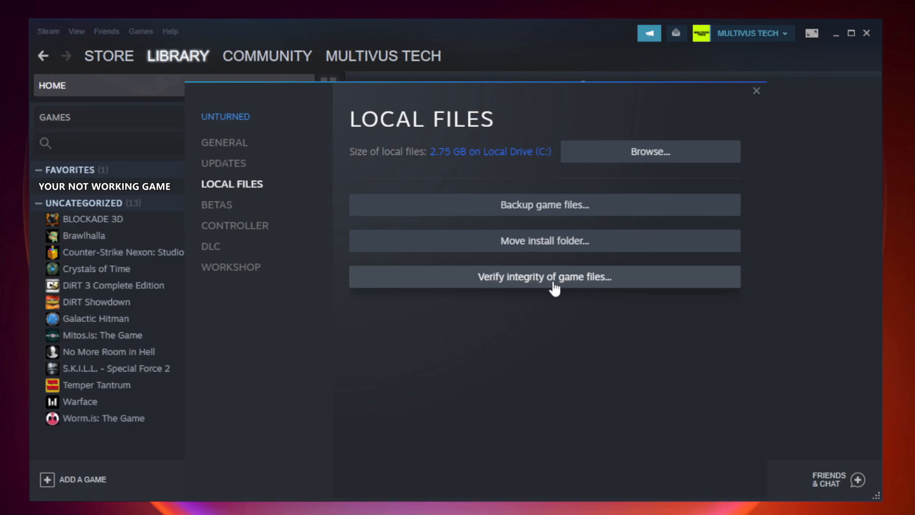
click(544, 277)
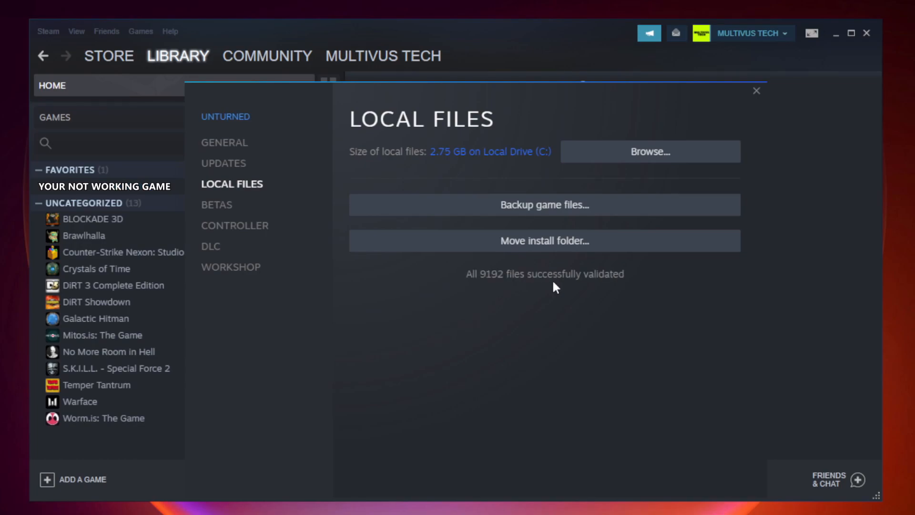
mouse_move(608, 294)
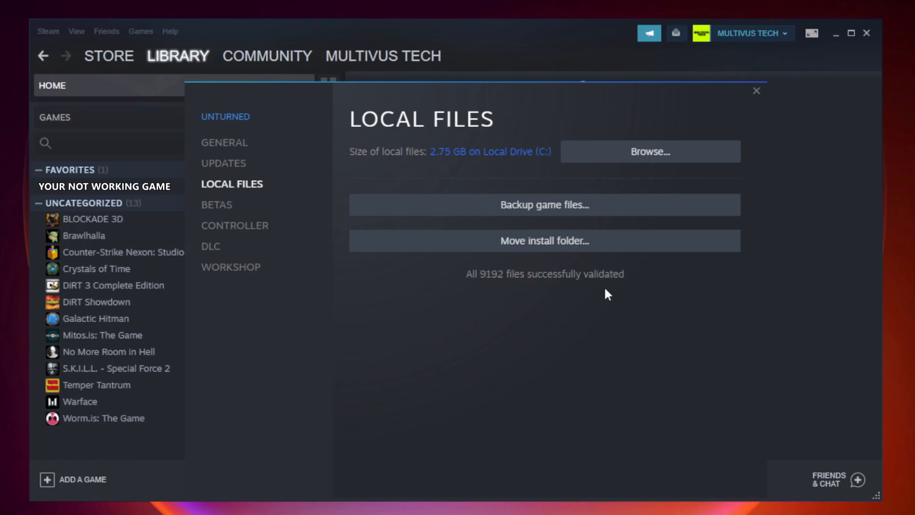
mouse_move(654, 163)
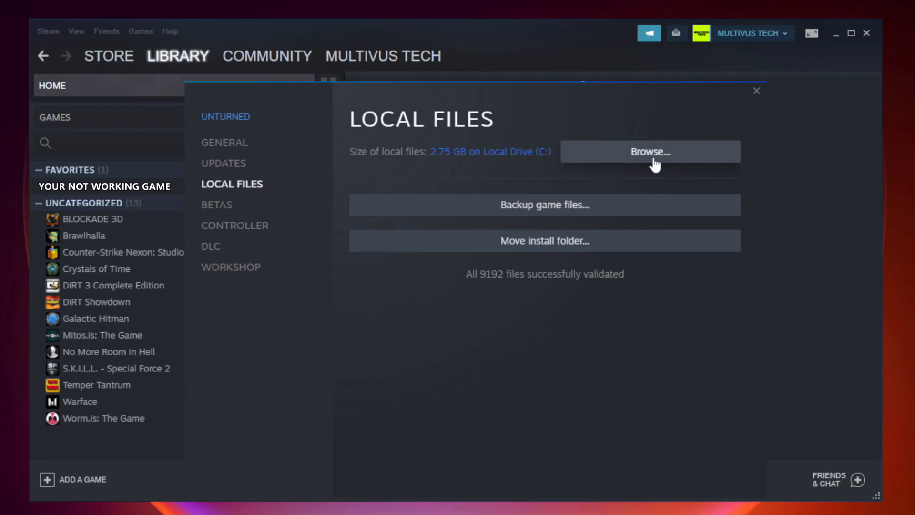
Browse to the install folder and bring up Properties for the YOUR NOT WORKING GAME shortcut.
click(649, 151)
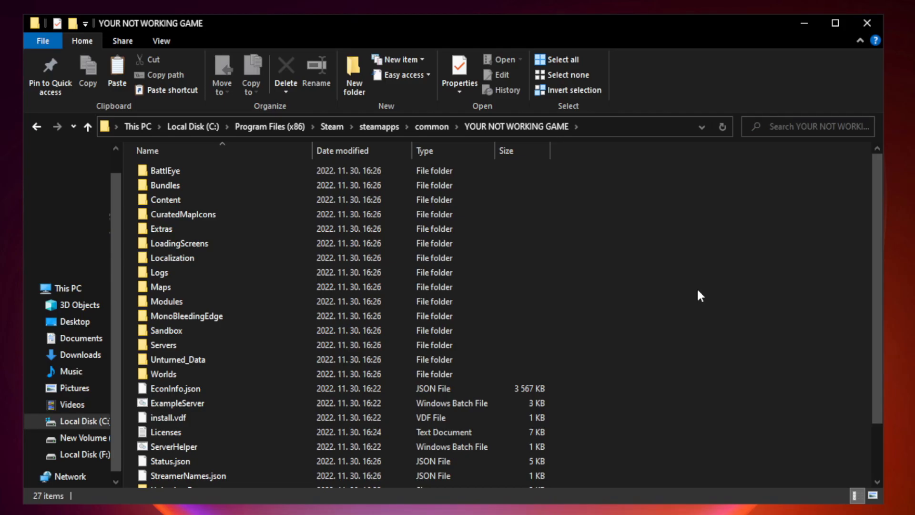
scroll(down, 3)
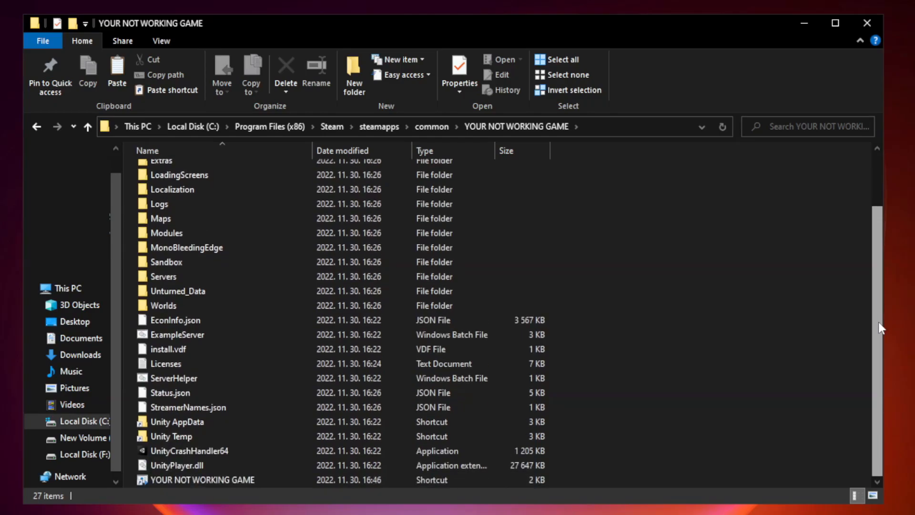
click(220, 480)
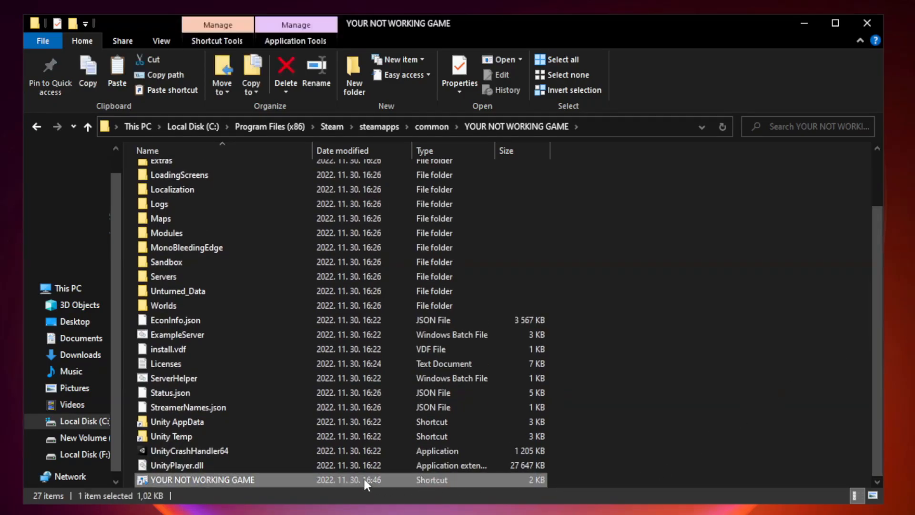
mouse_move(311, 485)
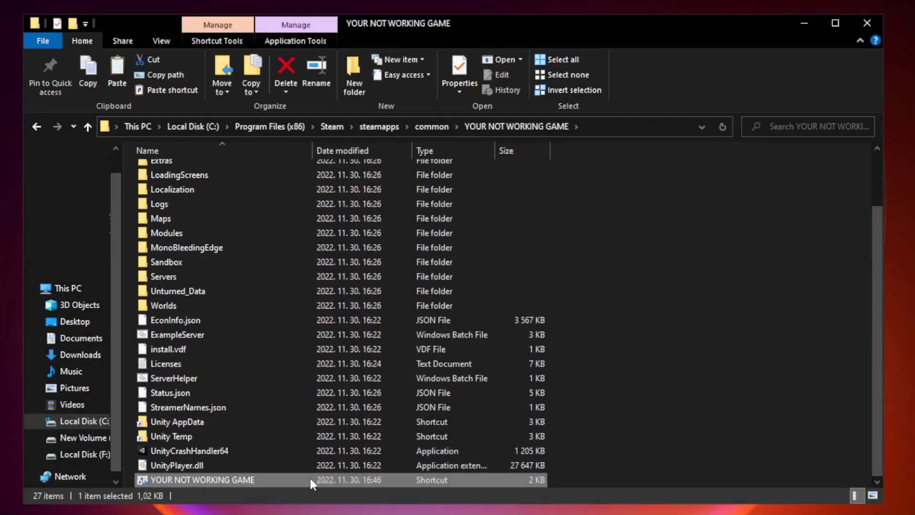
right_click(202, 480)
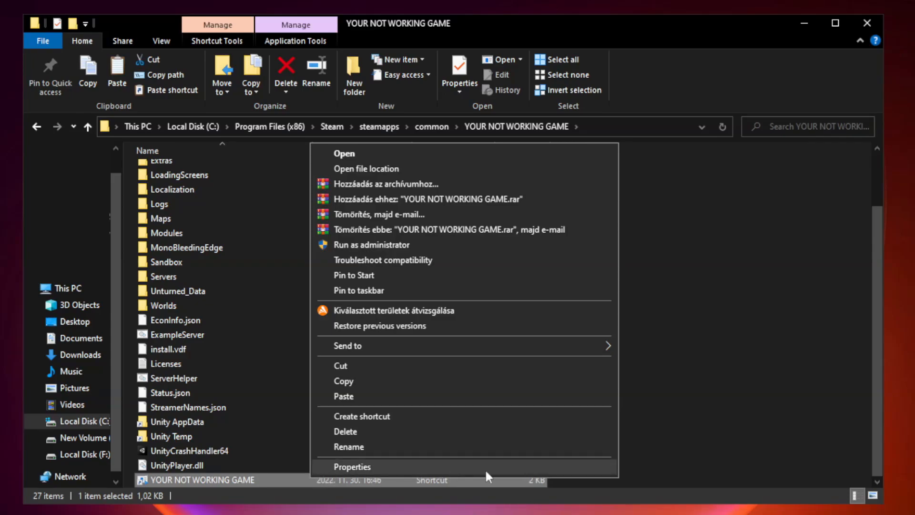
click(352, 467)
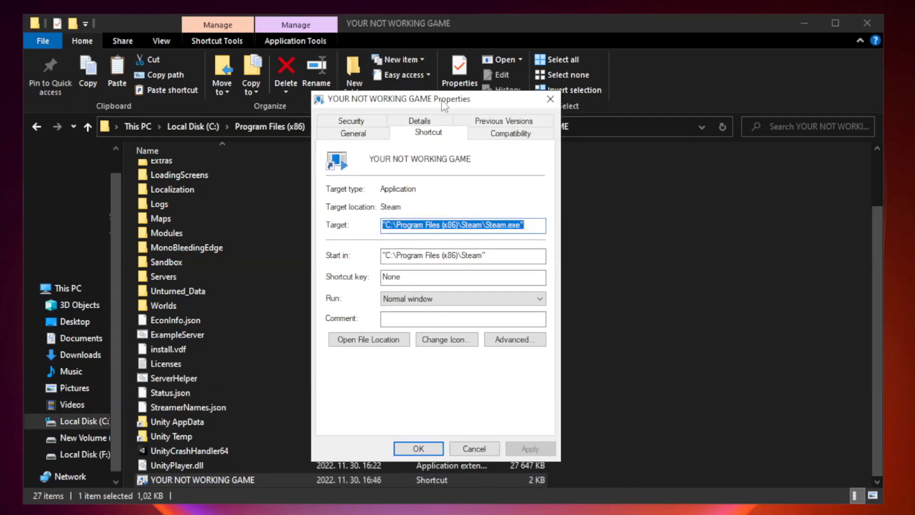
mouse_move(510, 133)
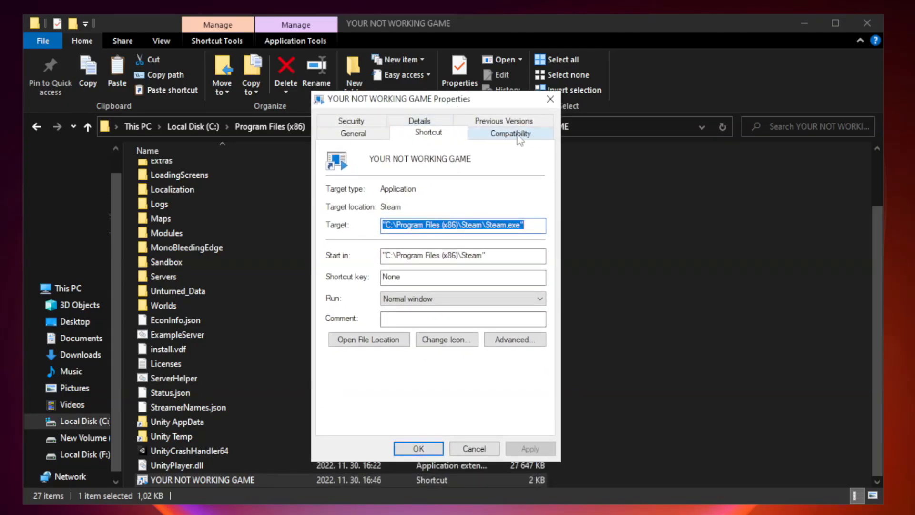
Under Compatibility, enable Windows 8 mode, Disable fullscreen optimizations and Run as administrator, then apply and confirm.
click(510, 133)
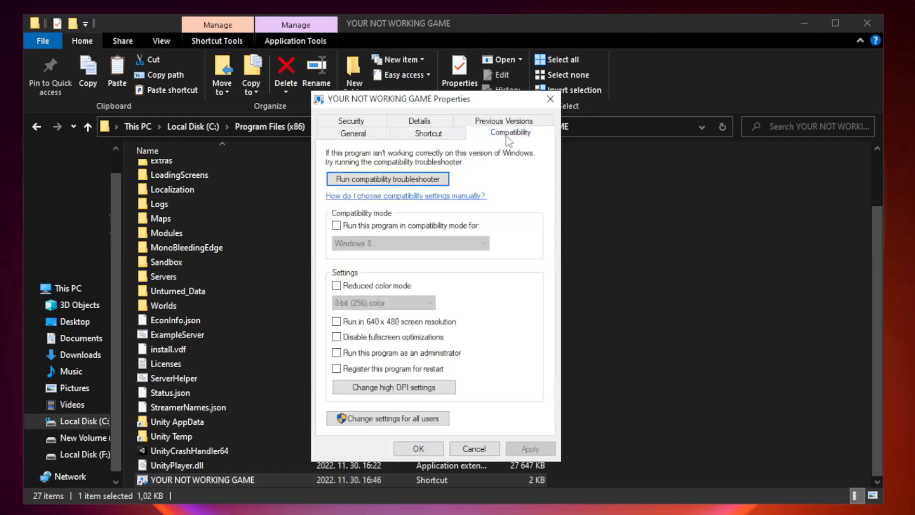
mouse_move(483, 225)
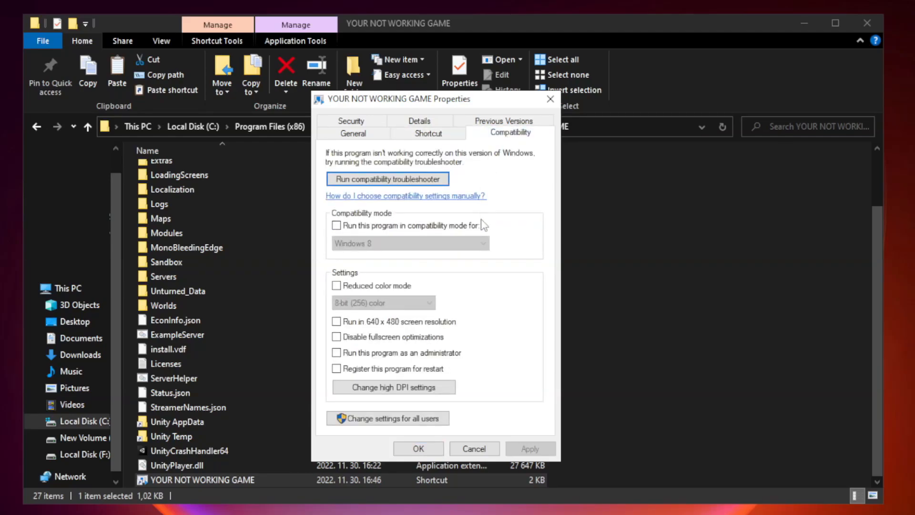
mouse_move(467, 235)
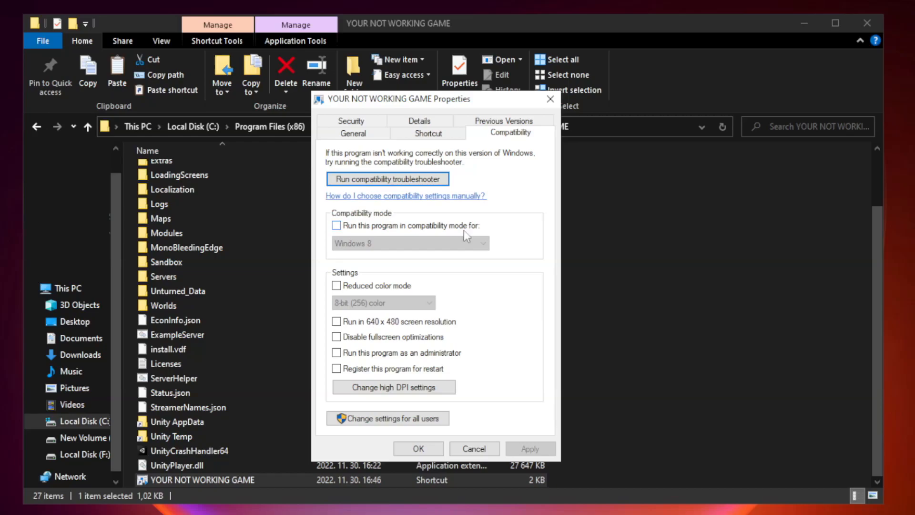
click(336, 225)
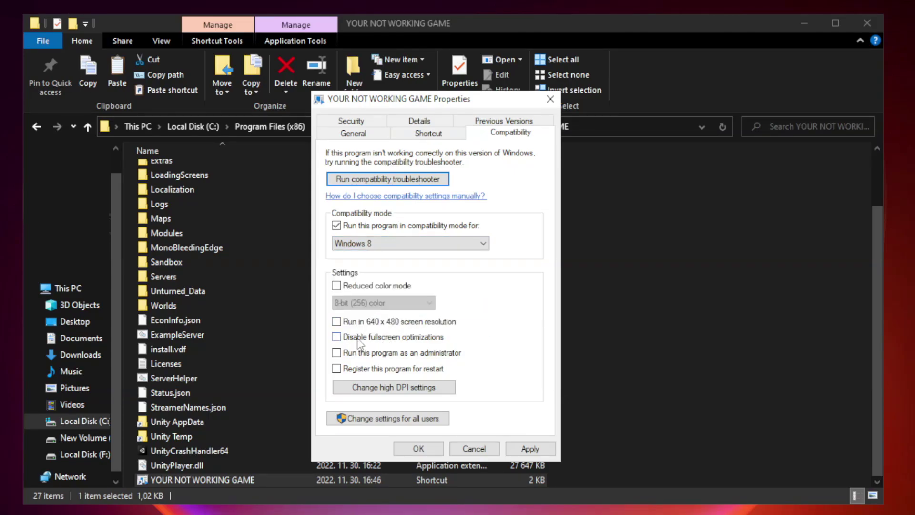
click(337, 337)
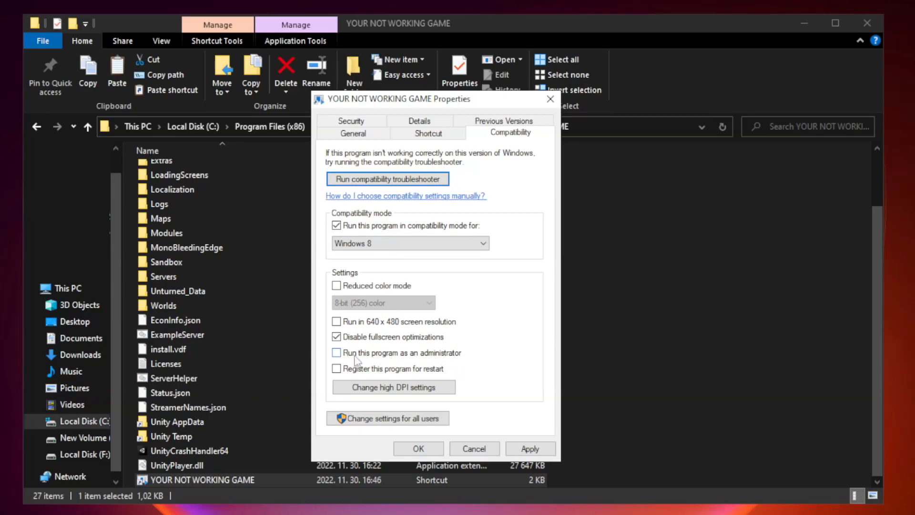
click(336, 353)
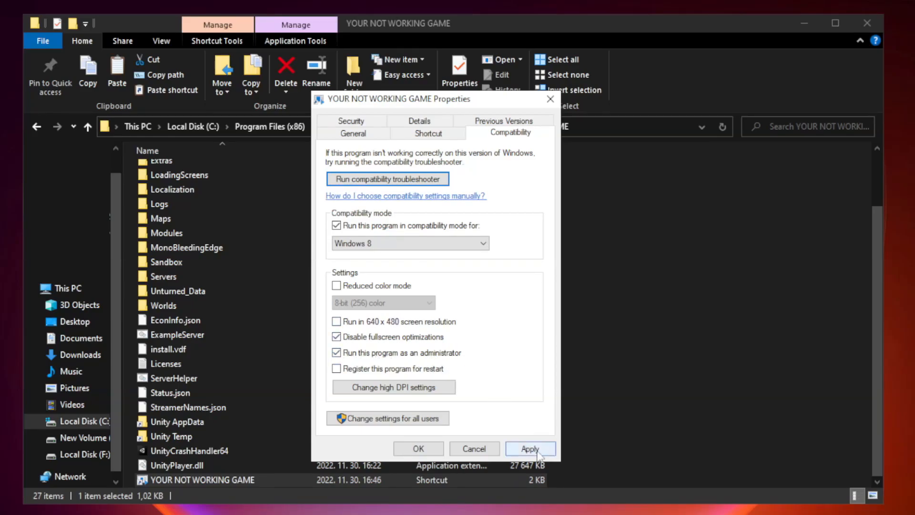
click(529, 449)
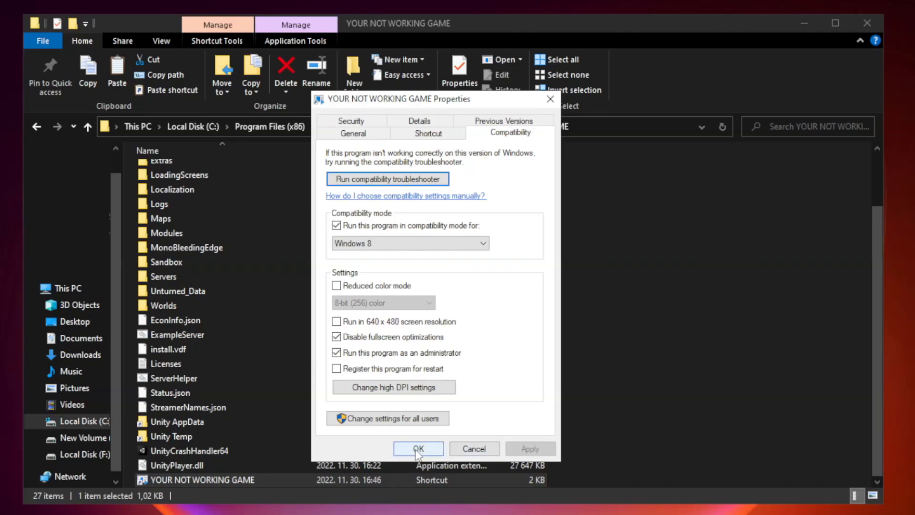
click(417, 448)
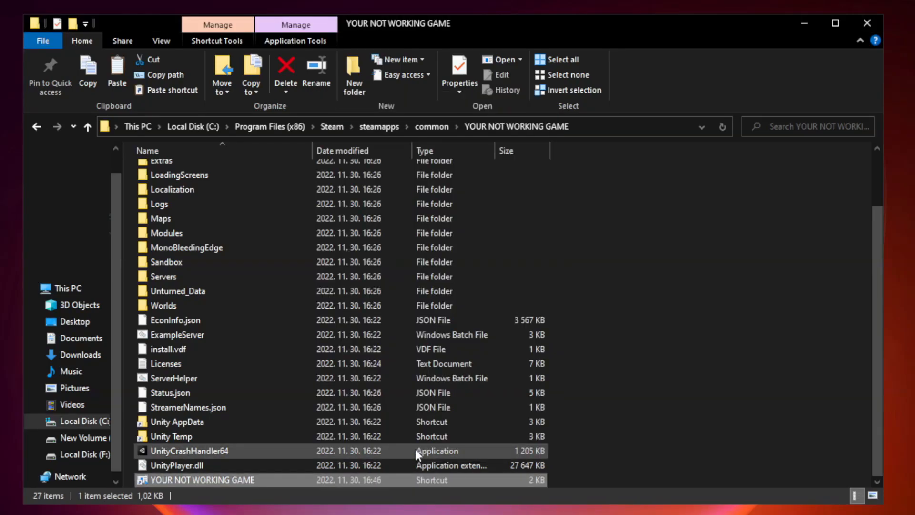
mouse_move(721, 330)
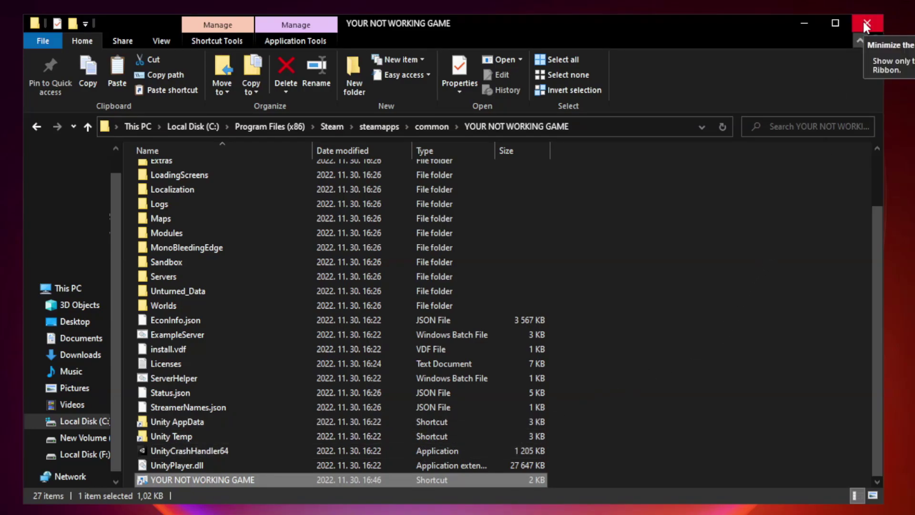
mouse_move(868, 23)
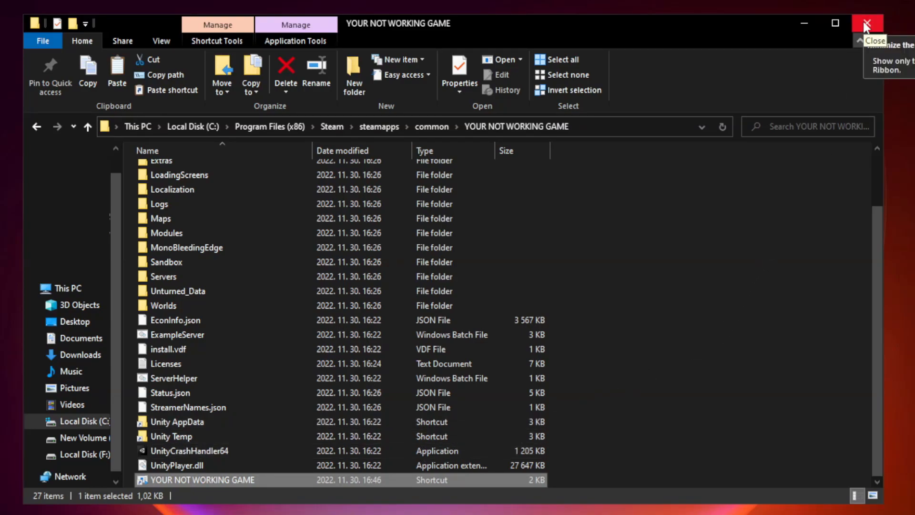
Close the game's install folder window to return to the desktop.
click(868, 23)
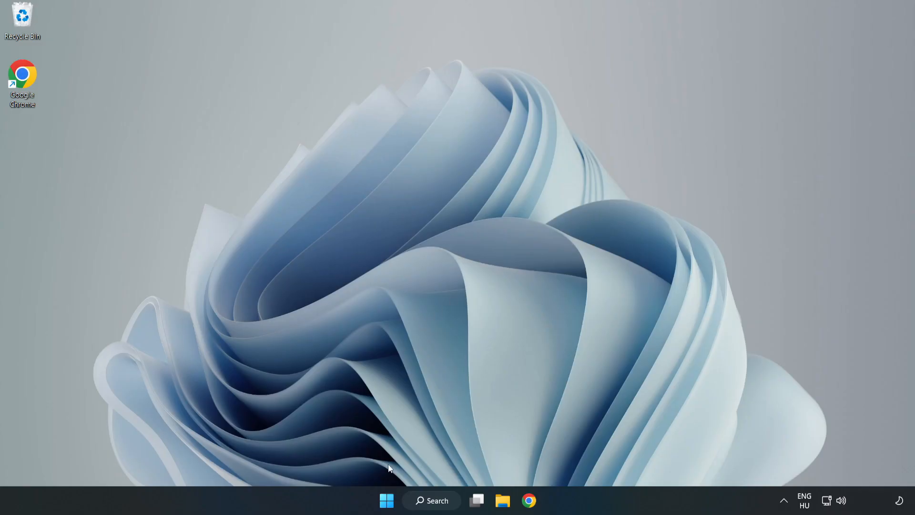
mouse_move(386, 500)
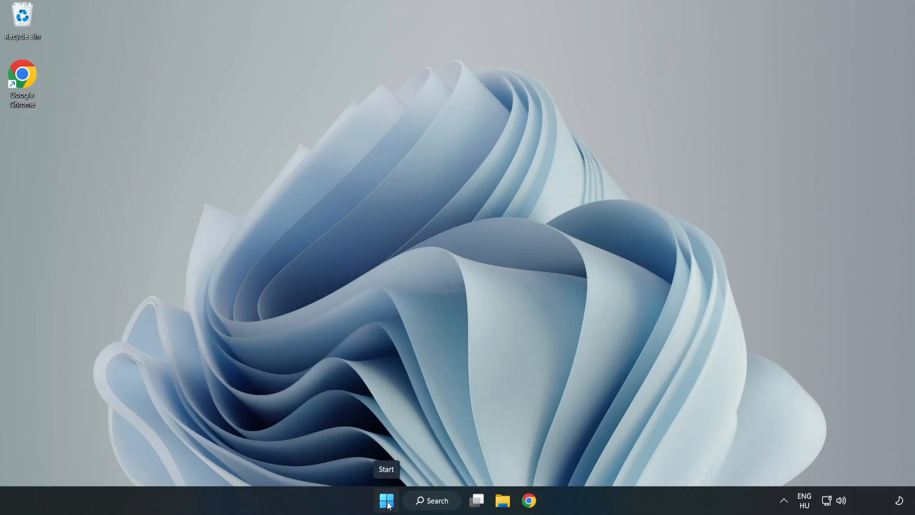
Disable the Cortana, Microsoft Edge, Microsoft Teams and Phone Link startup entries, then close Task Manager.
right_click(387, 501)
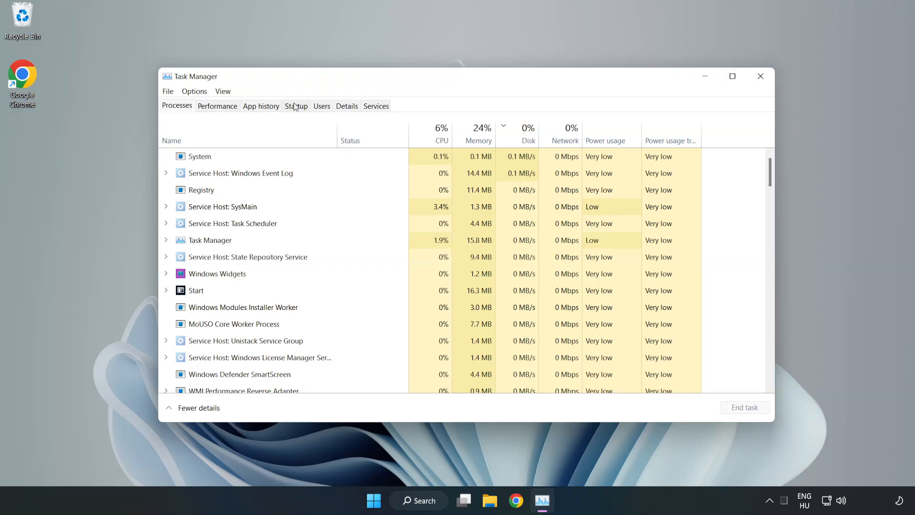
click(296, 106)
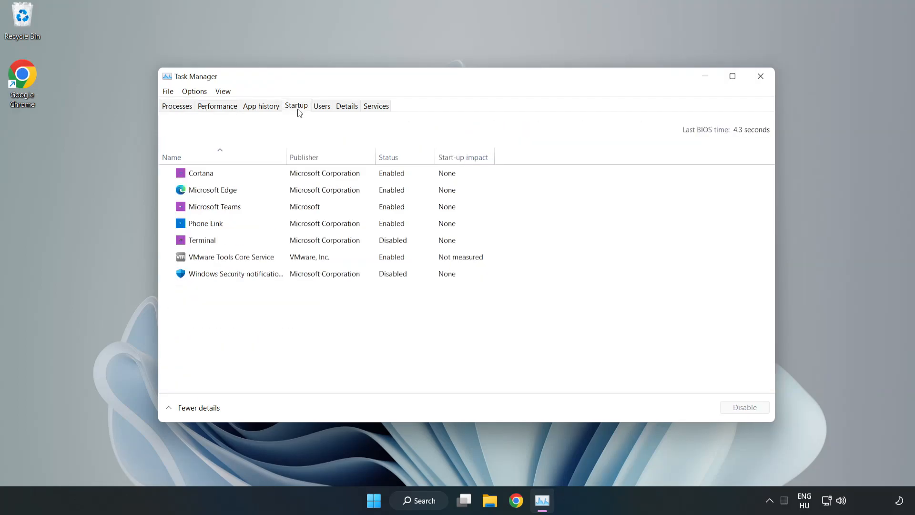
click(201, 172)
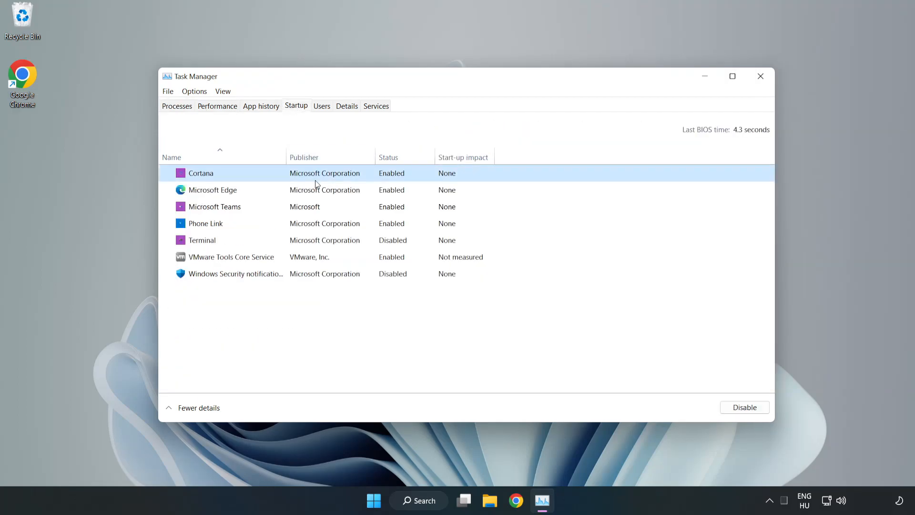
click(744, 407)
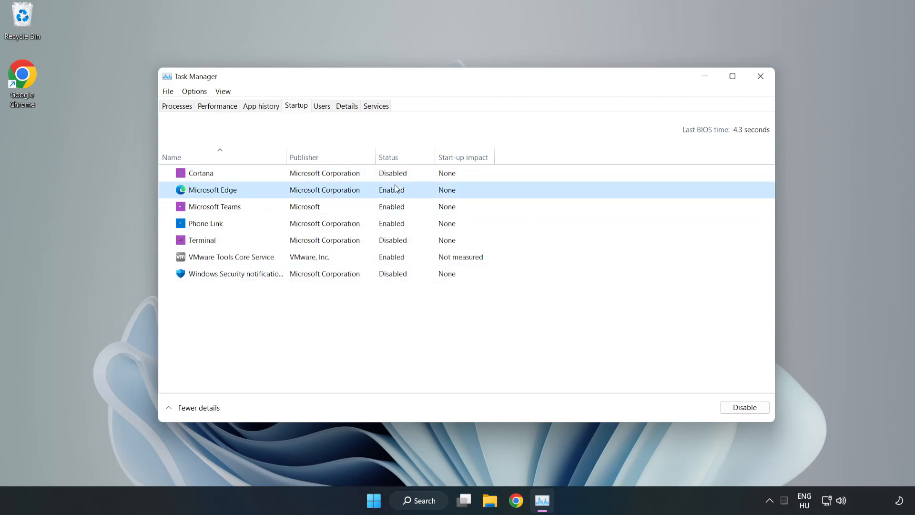
click(744, 407)
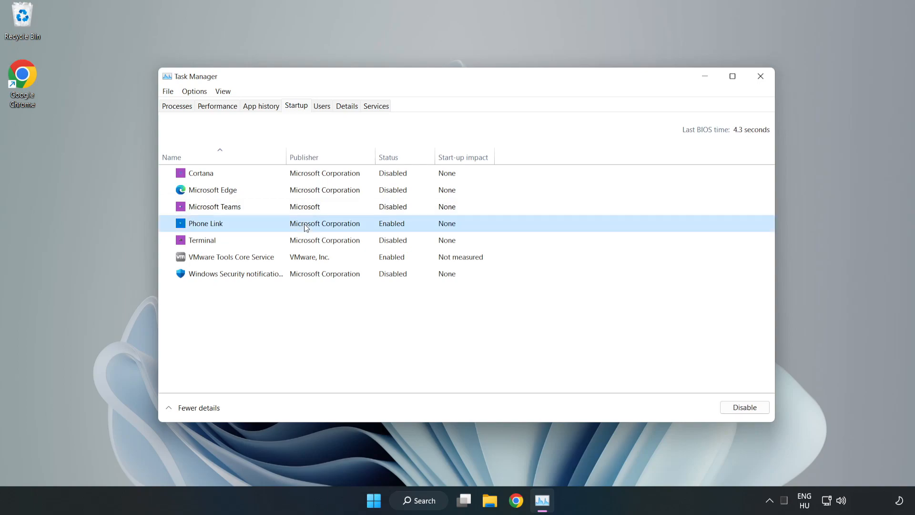
click(744, 407)
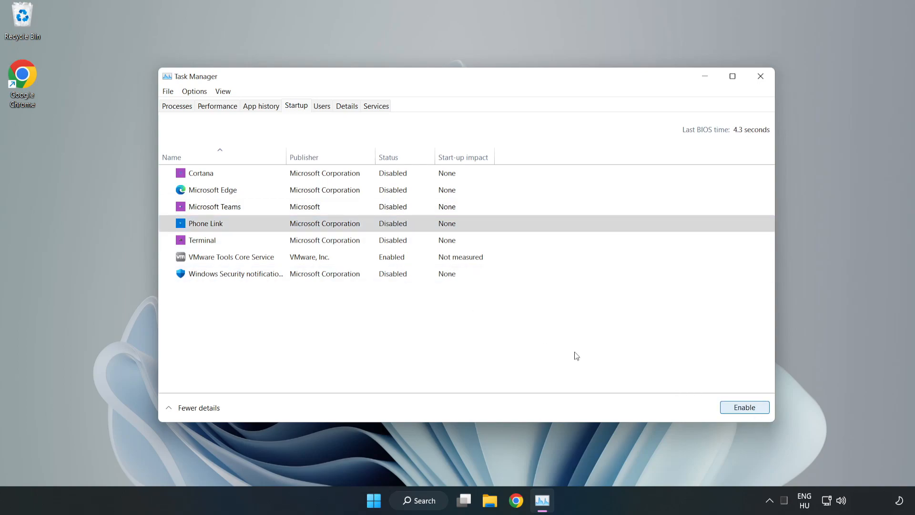
mouse_move(728, 98)
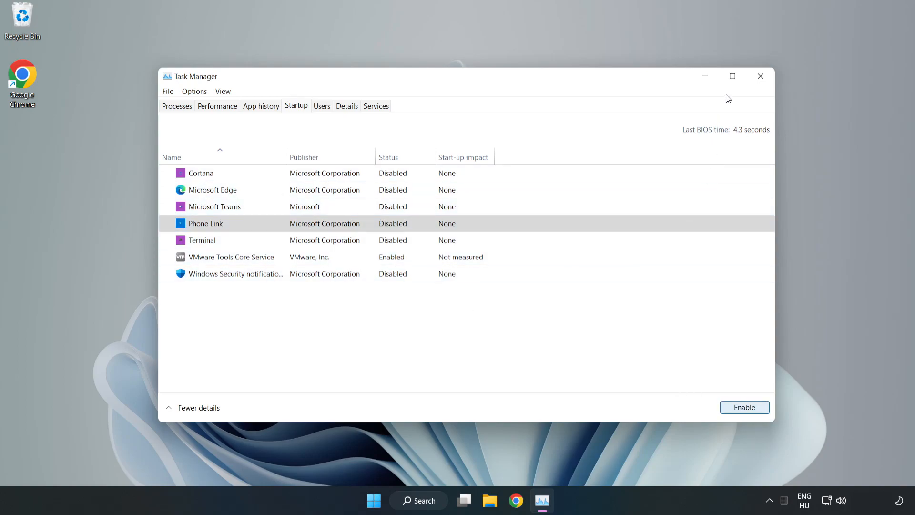
mouse_move(760, 76)
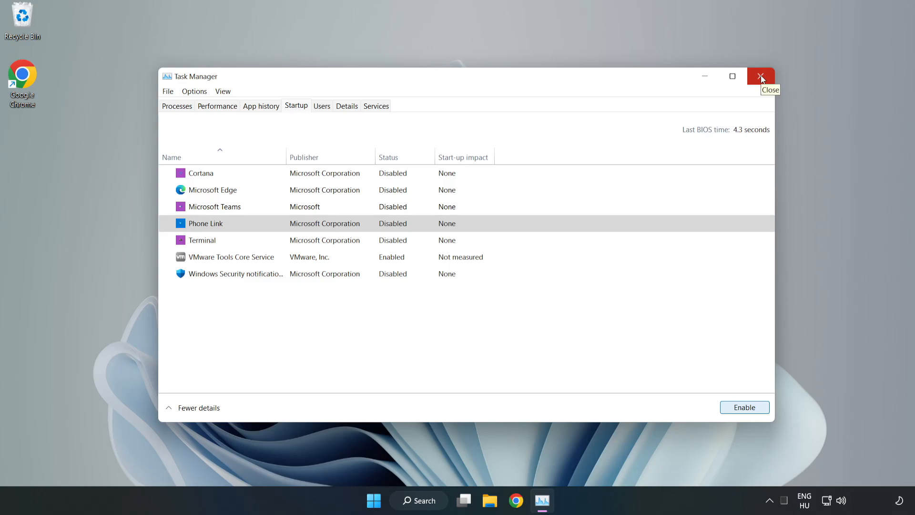
click(761, 76)
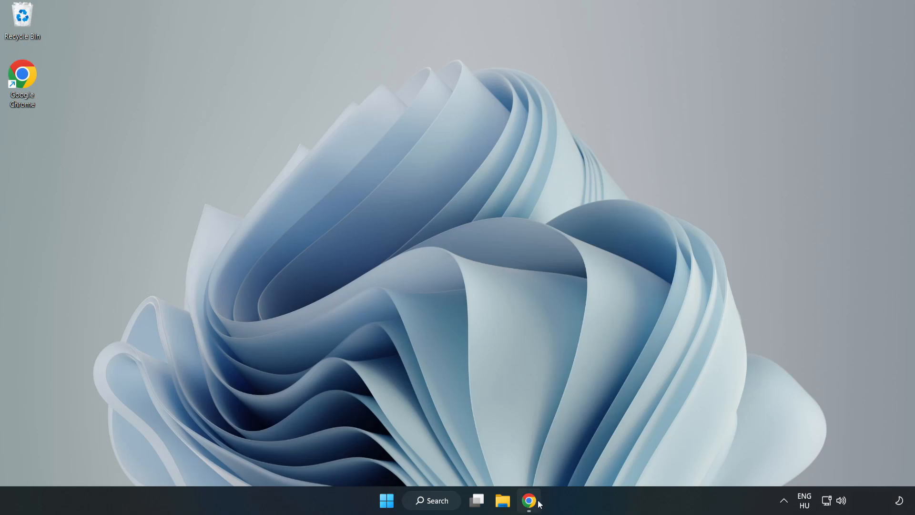
Download the DirectX End-User Runtime Web Installer in Chrome and launch dxwebsetup.exe.
click(529, 500)
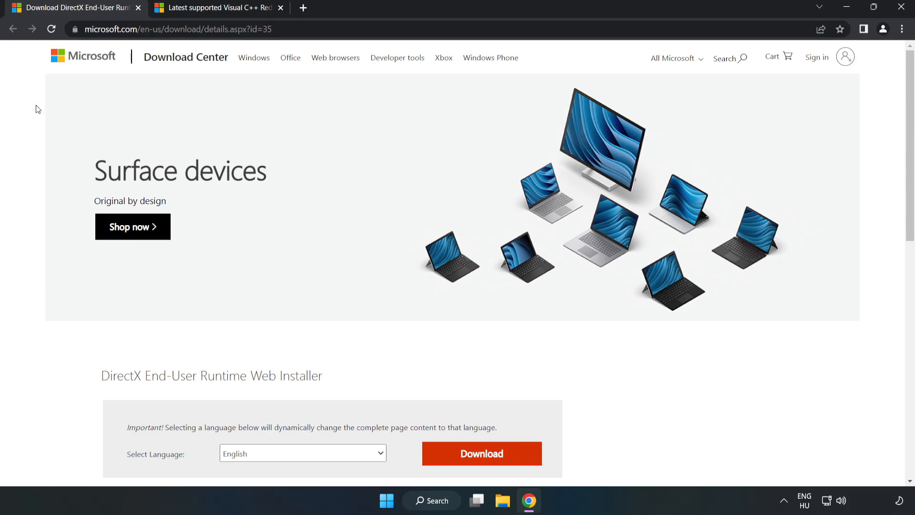
scroll(down, 3)
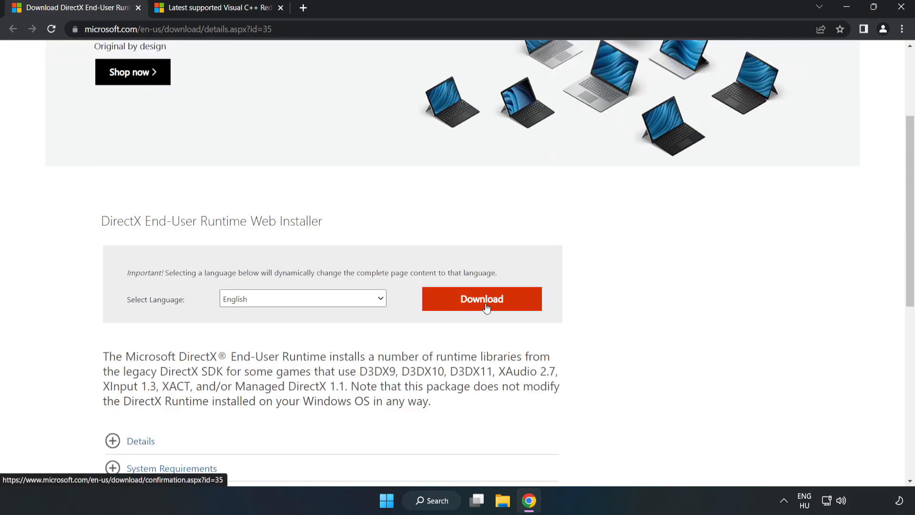
click(481, 298)
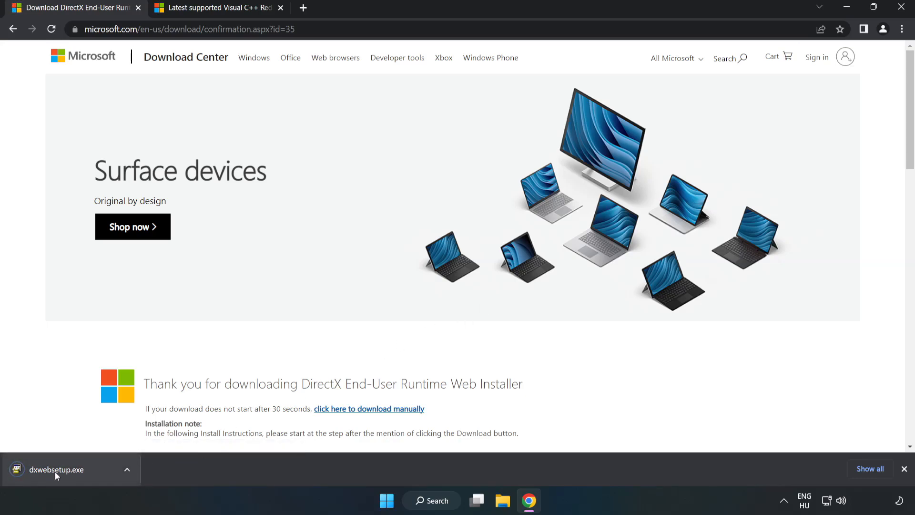
click(55, 469)
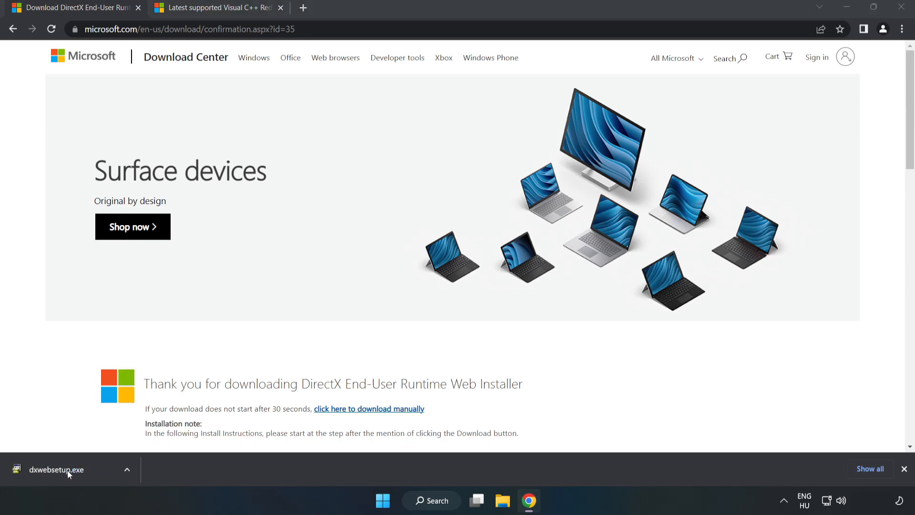
click(56, 469)
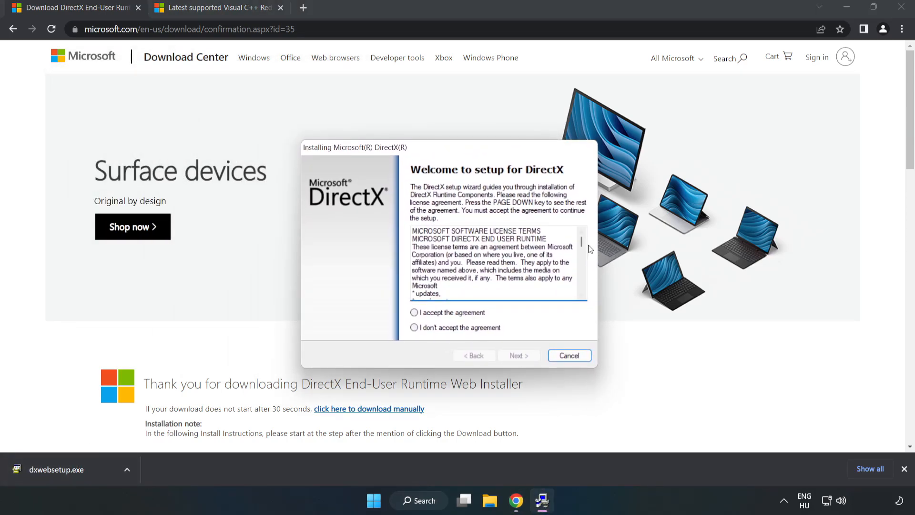
Accept the DirectX license, decline the Bing Bar, and finish setup reporting a newer DirectX installed.
scroll(down, 3)
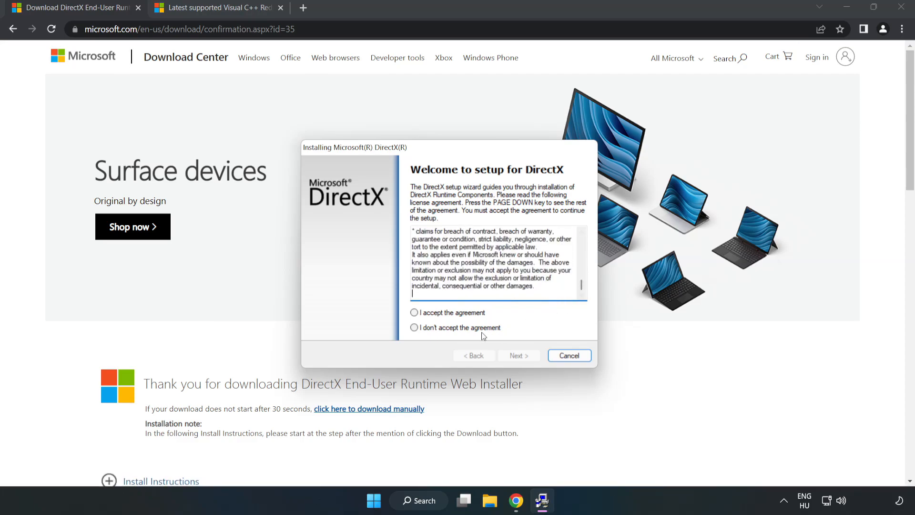
click(415, 313)
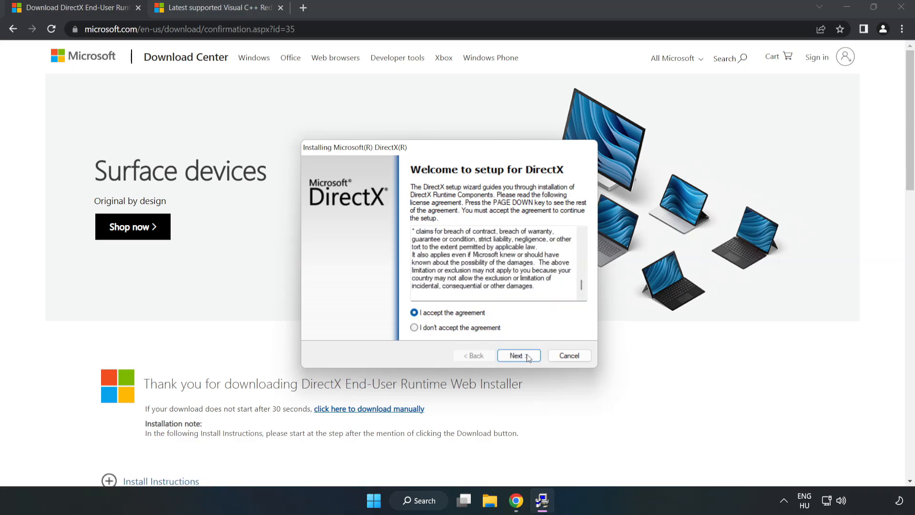
click(519, 355)
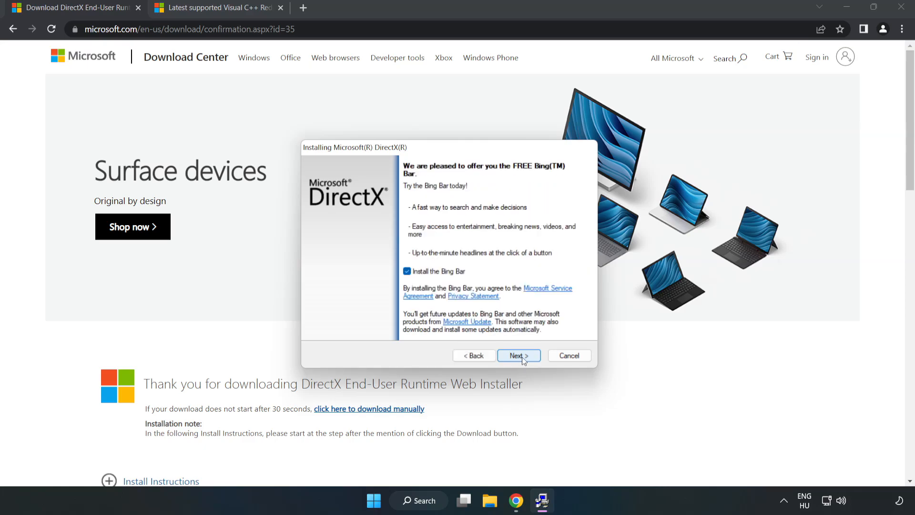
click(408, 271)
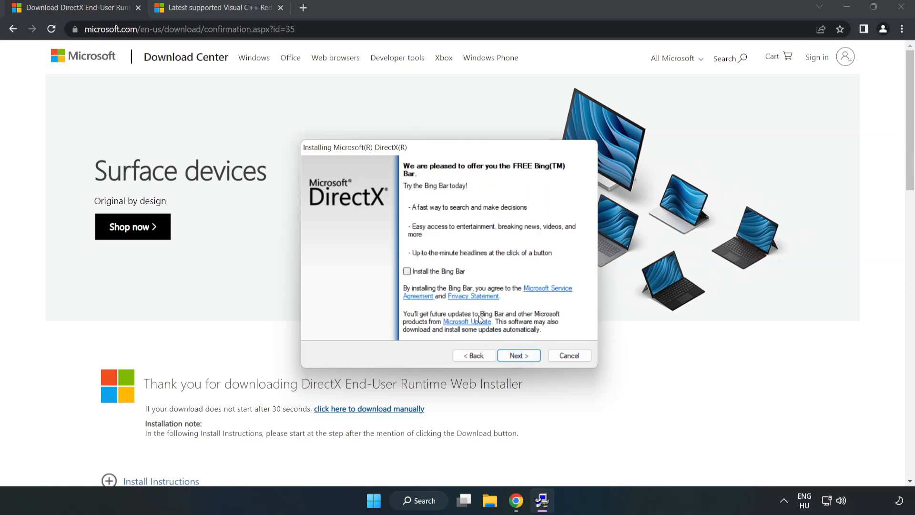
click(518, 356)
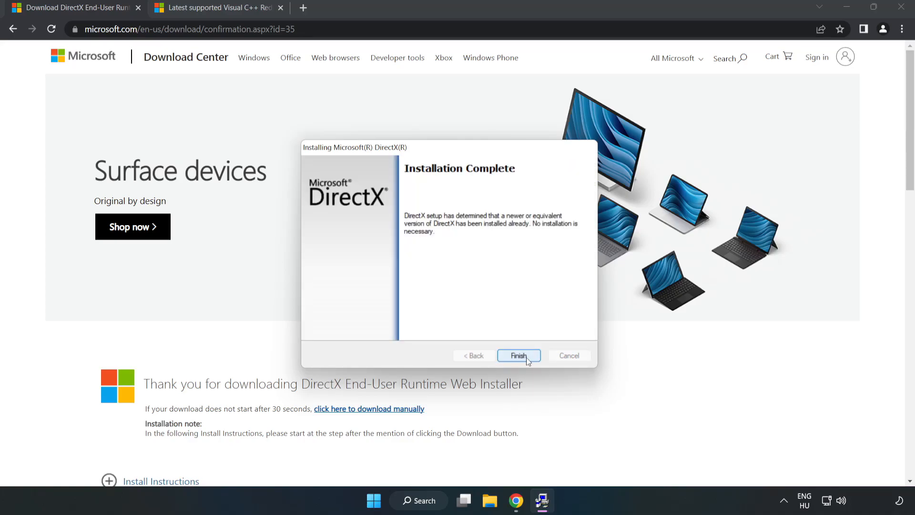
click(518, 356)
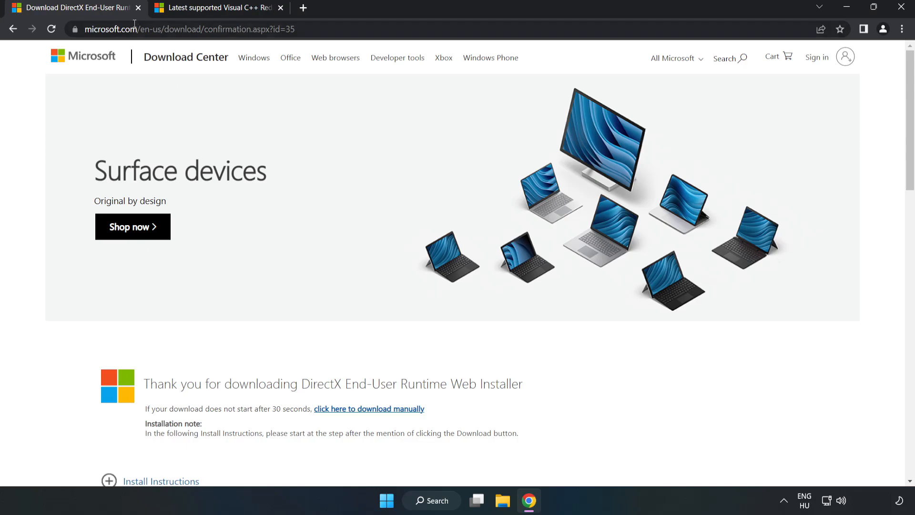
Download the ARM64, x86 and x64 Visual C++ Redistributables and launch VC_redist.arm64.exe.
click(137, 7)
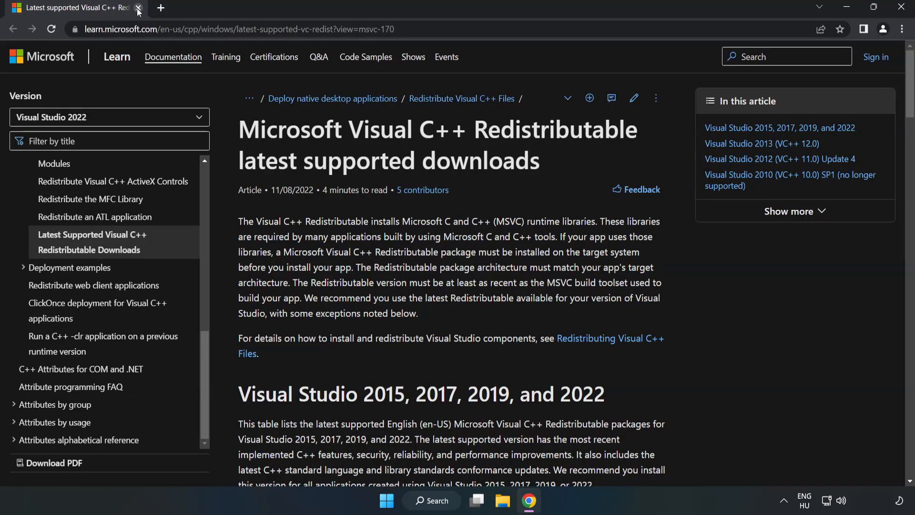
click(237, 29)
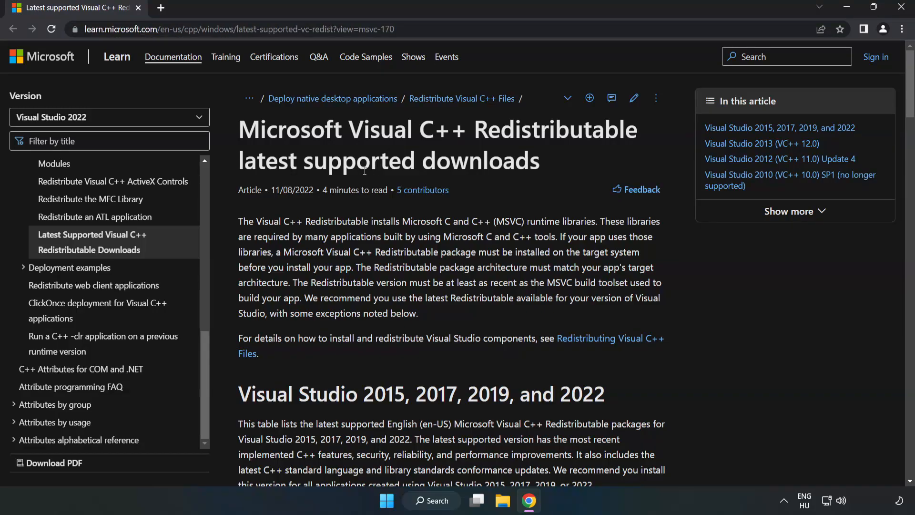
scroll(down, 3)
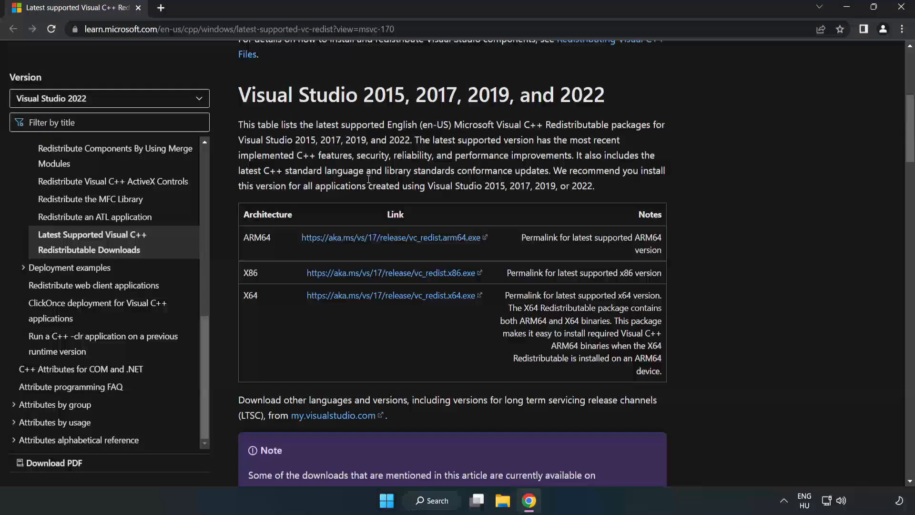
mouse_move(237, 101)
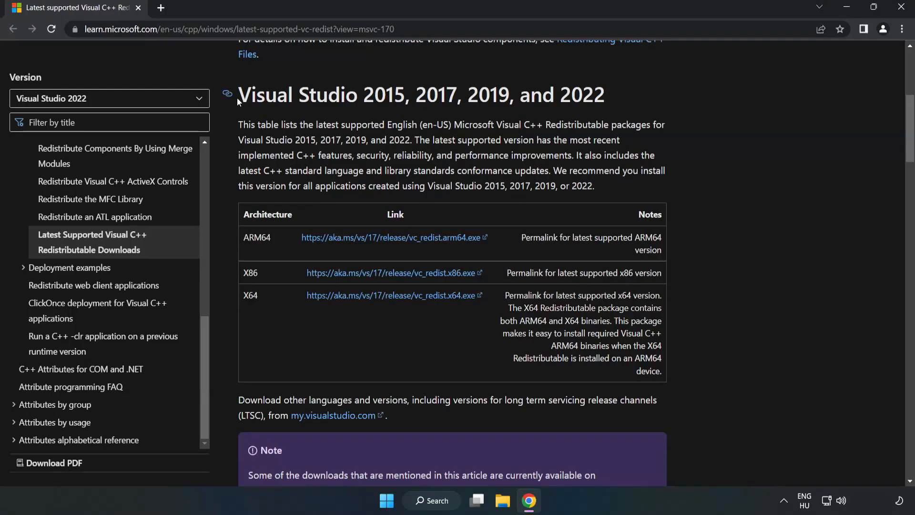
mouse_move(579, 116)
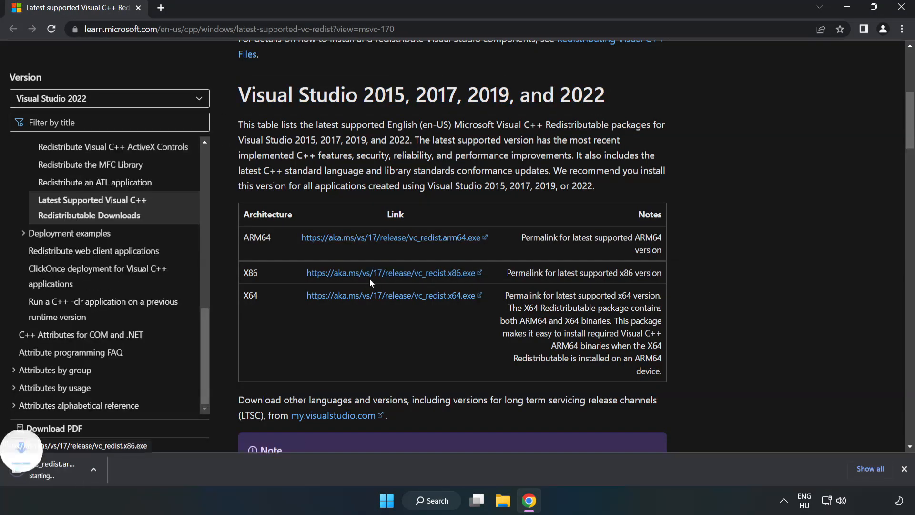
click(391, 295)
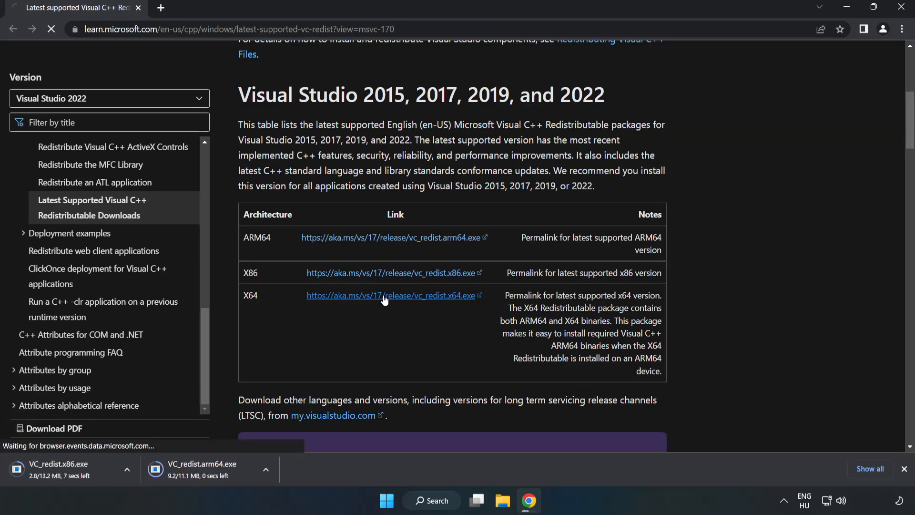
click(391, 295)
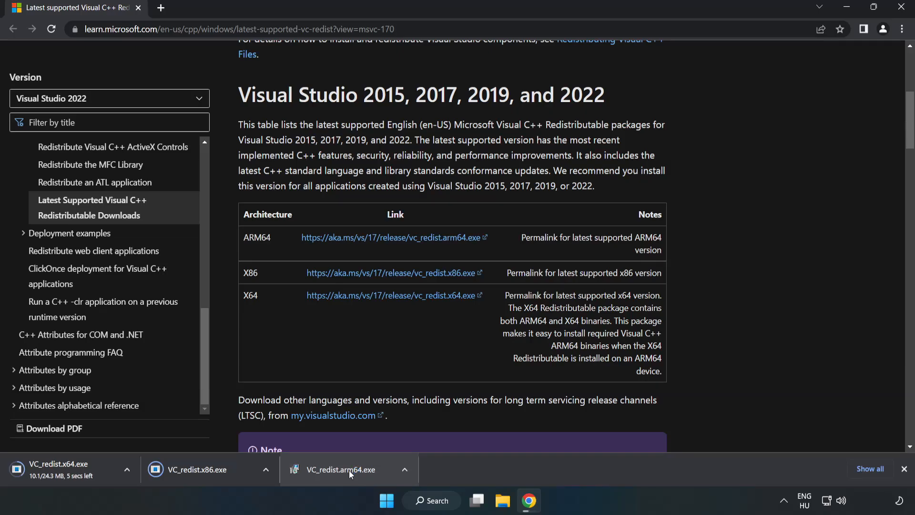
click(349, 469)
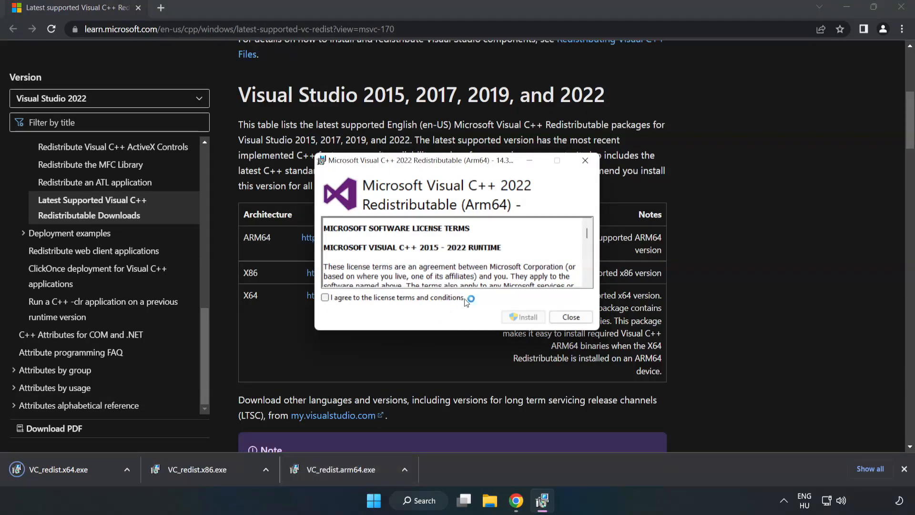
Accept the Arm64 license, attempt the install, and close it after it fails as unsupported.
scroll(down, 3)
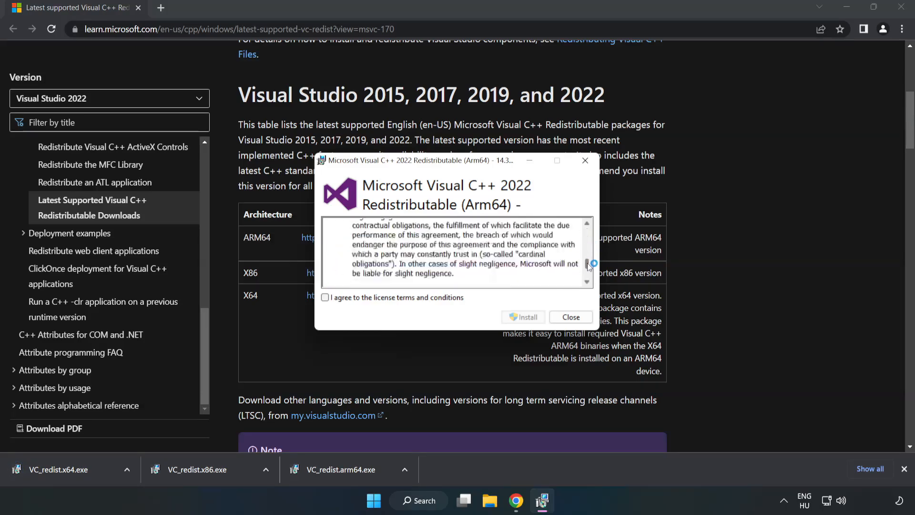
scroll(down, 3)
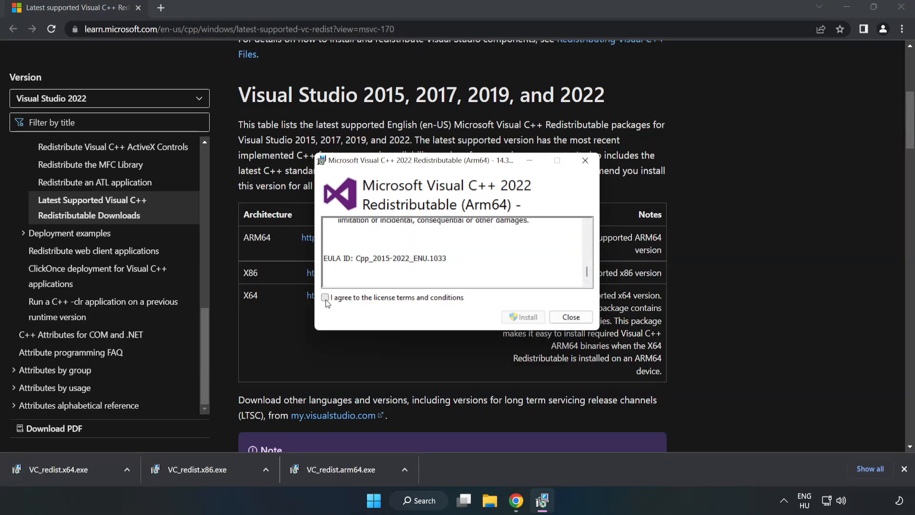
click(325, 298)
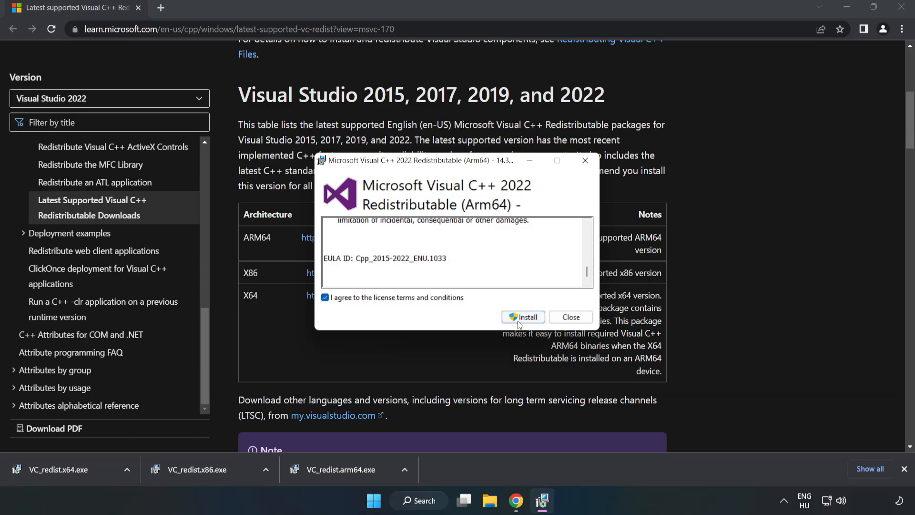
click(523, 317)
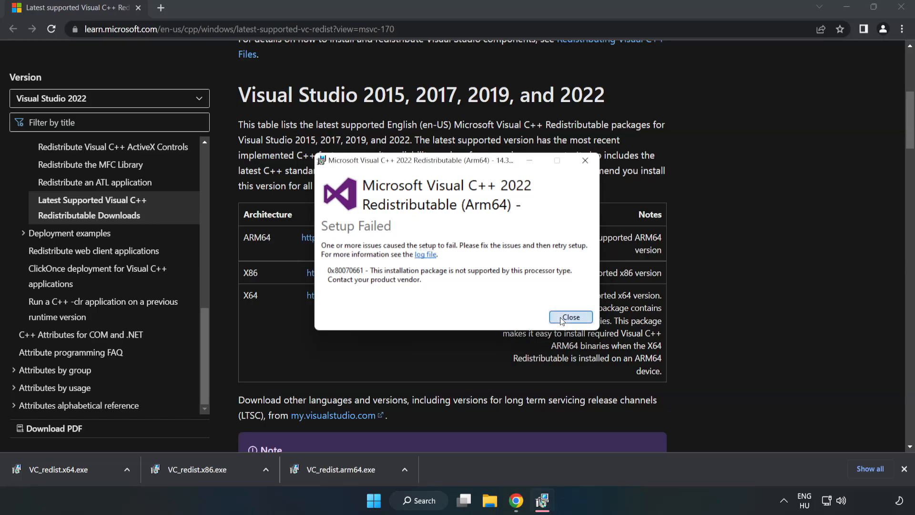
click(570, 316)
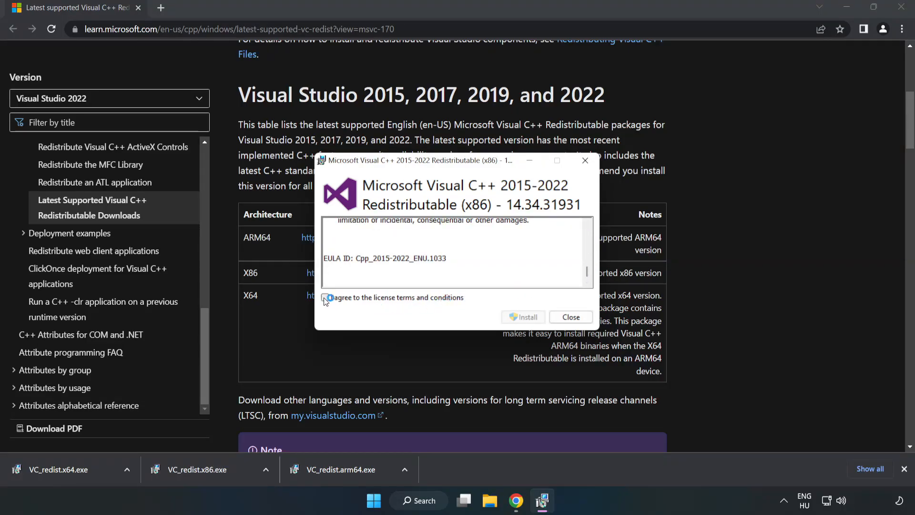
click(523, 317)
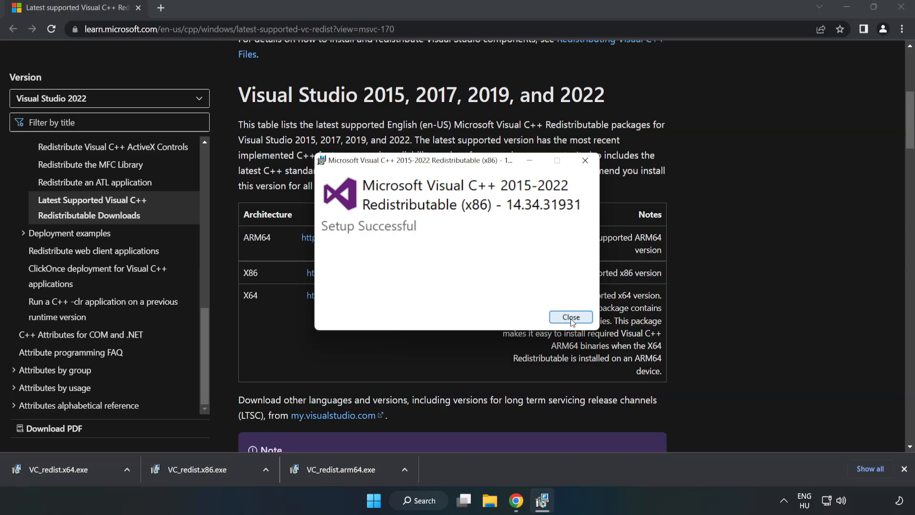
click(570, 317)
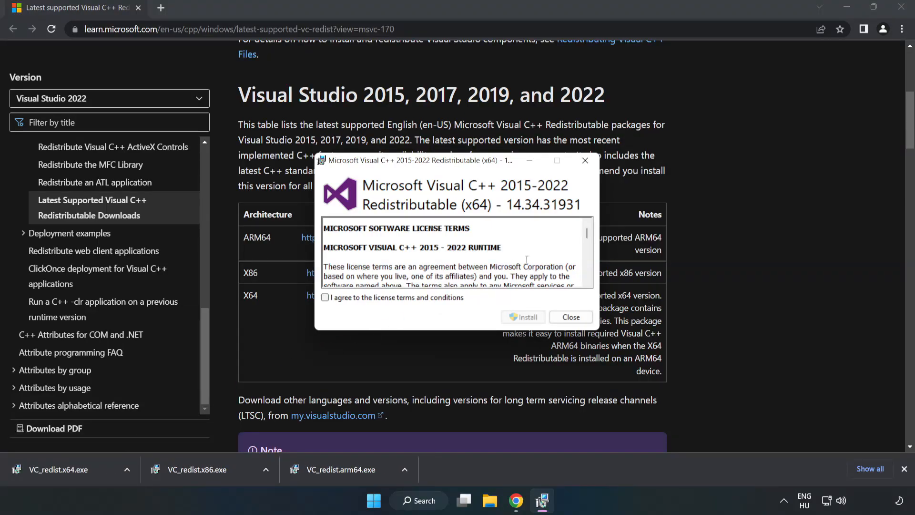
Read through and accept the x64 package's license terms.
scroll(down, 3)
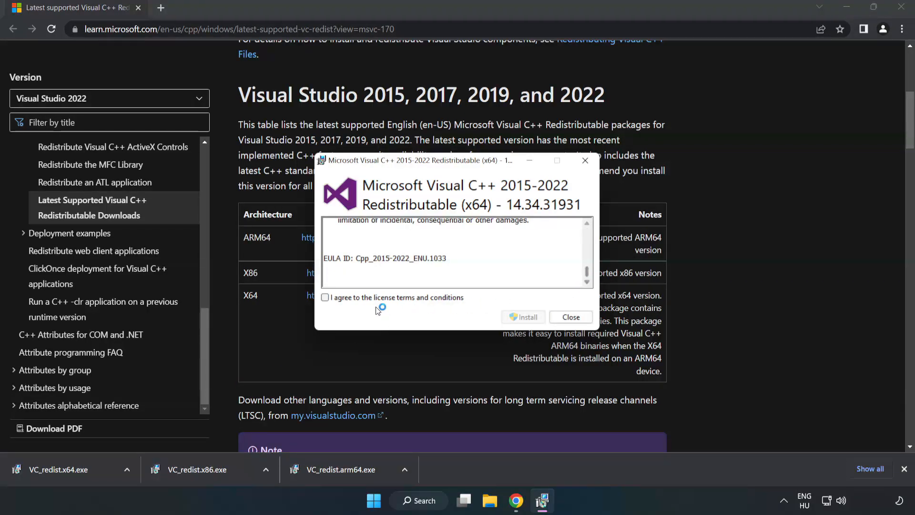
click(522, 316)
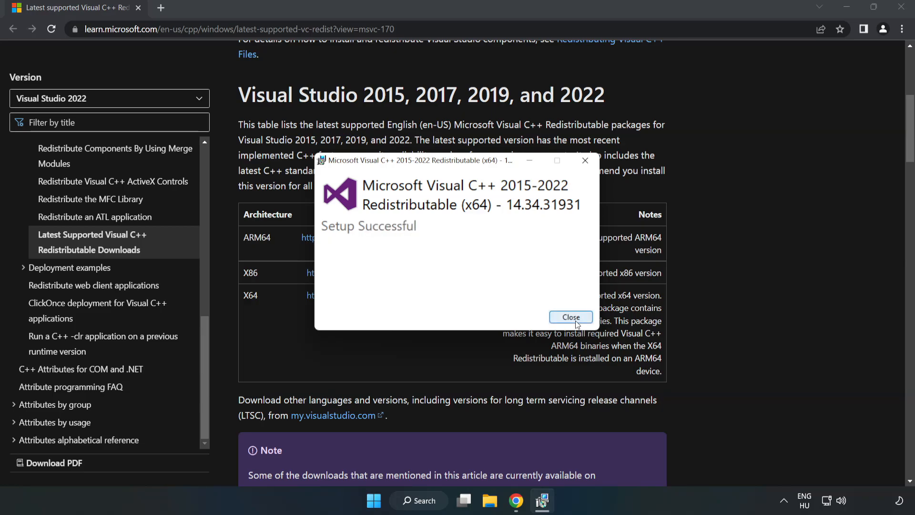
Close the successful x64 installer and close Chrome, leaving the desktop.
click(570, 316)
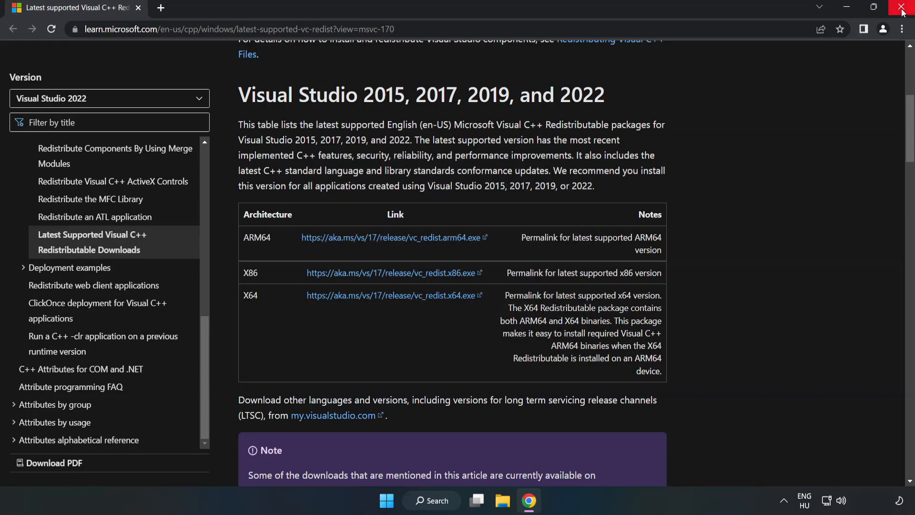
mouse_move(903, 10)
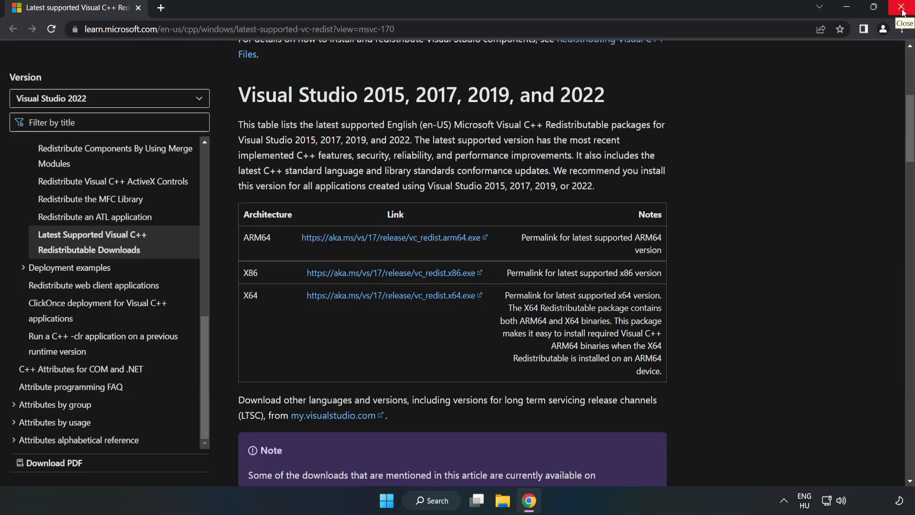
click(903, 9)
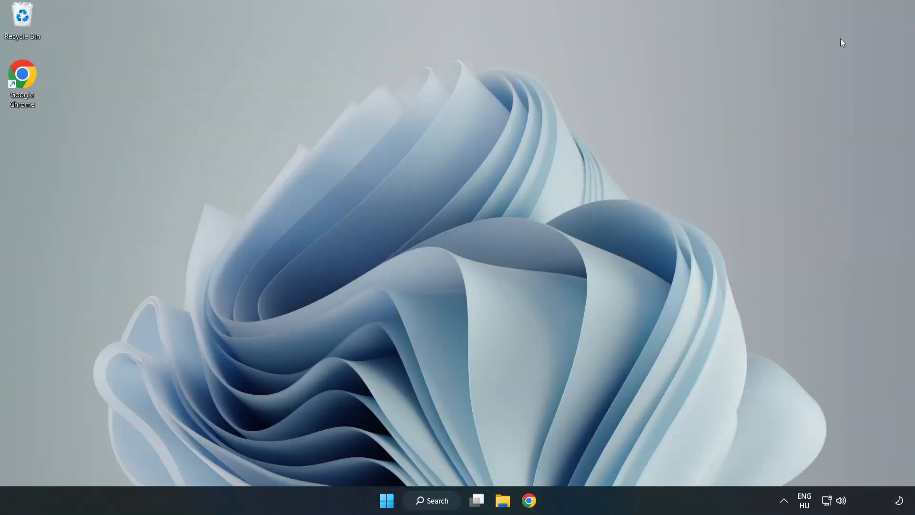
mouse_move(441, 500)
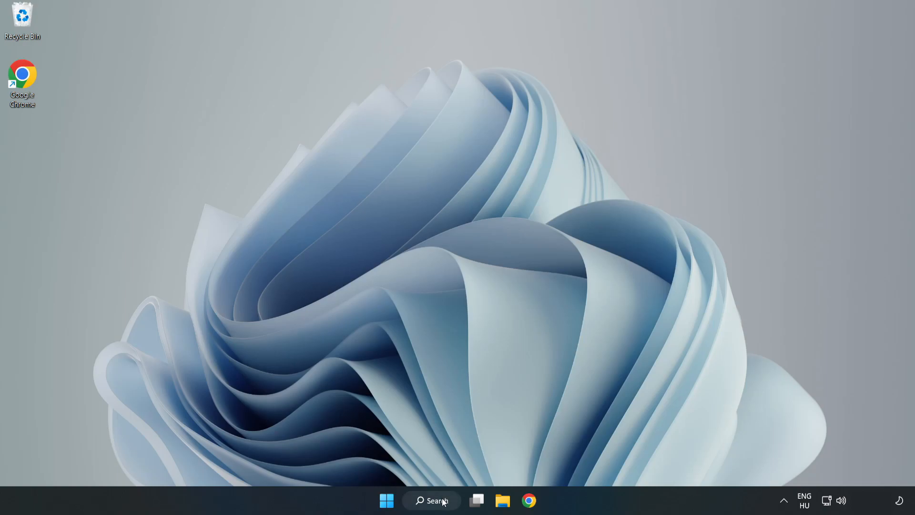
Search for cmd and run Command Prompt as administrator.
click(431, 501)
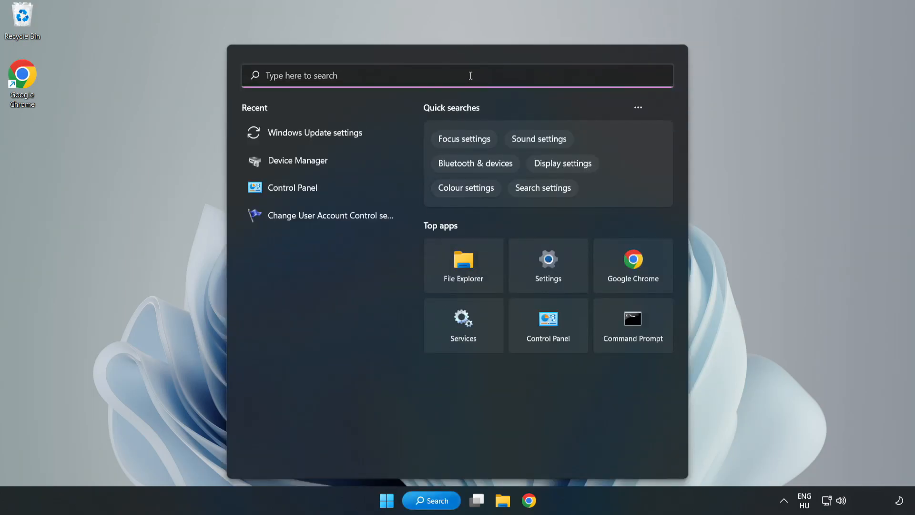
text(cmd)
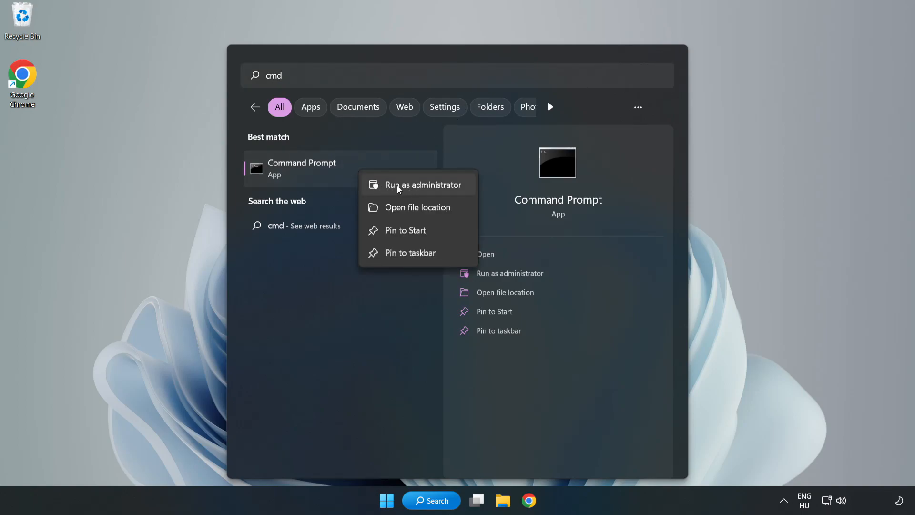
click(416, 184)
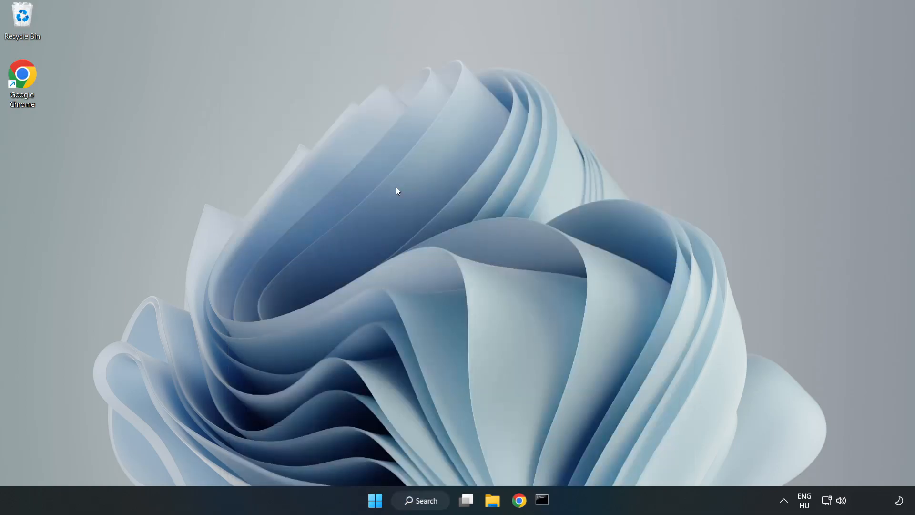
Run sfc /scannow to completion with no integrity violations, then close Command Prompt.
click(542, 501)
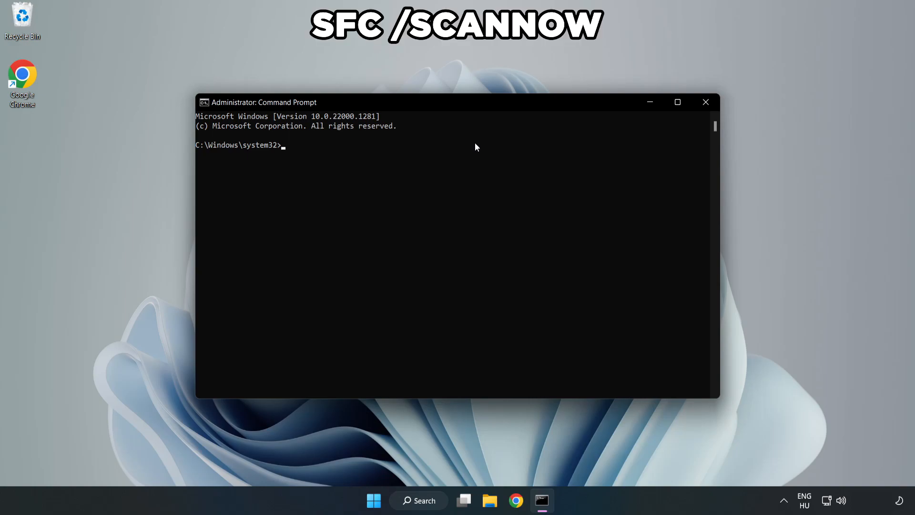
text(sfc /)
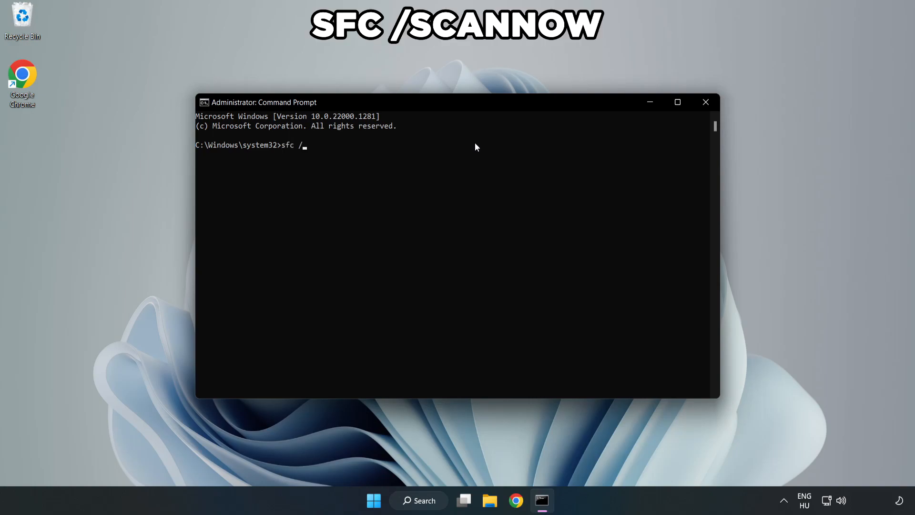
text(scannow)
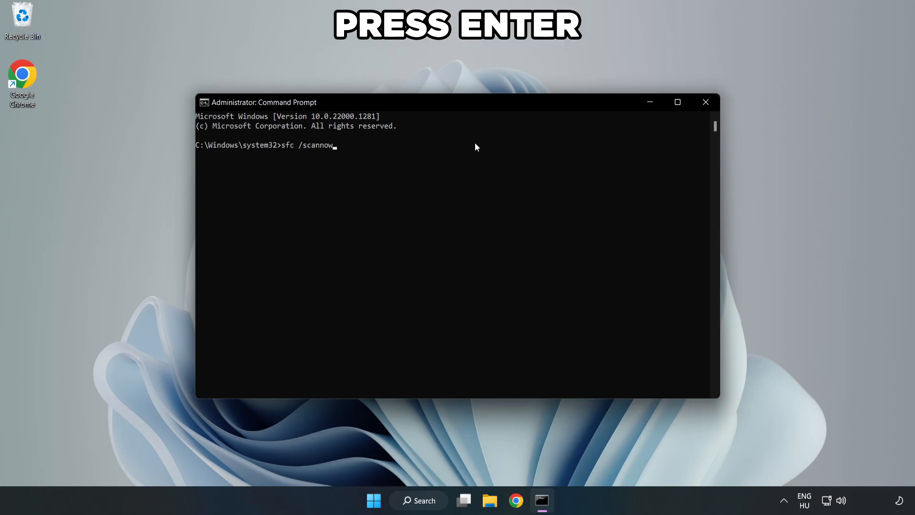
key(Return)
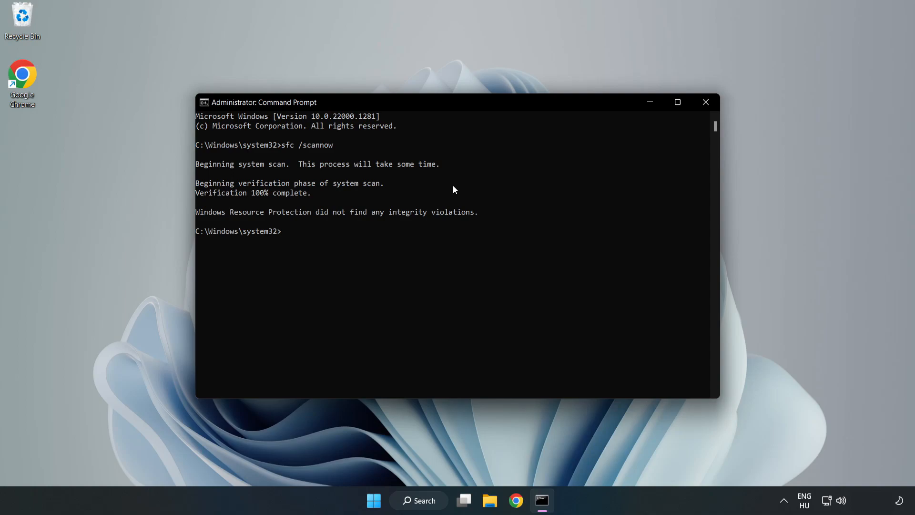
mouse_move(706, 102)
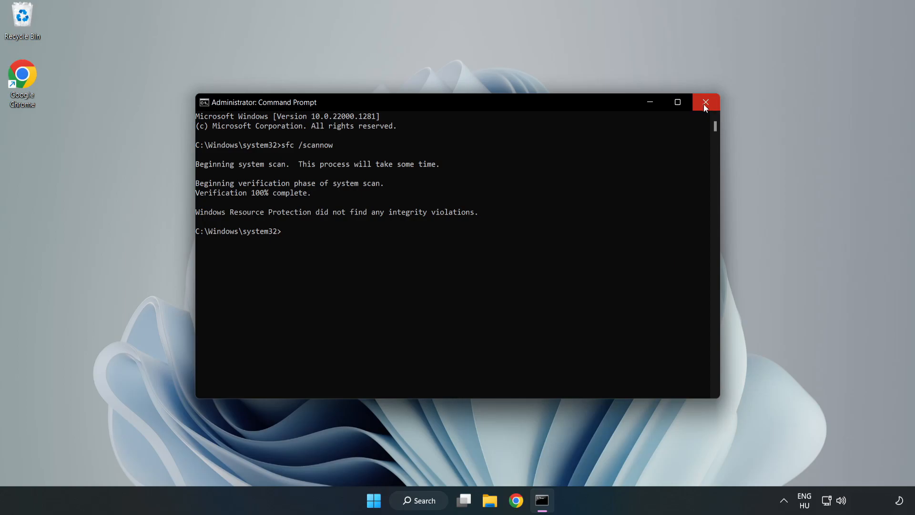
click(706, 102)
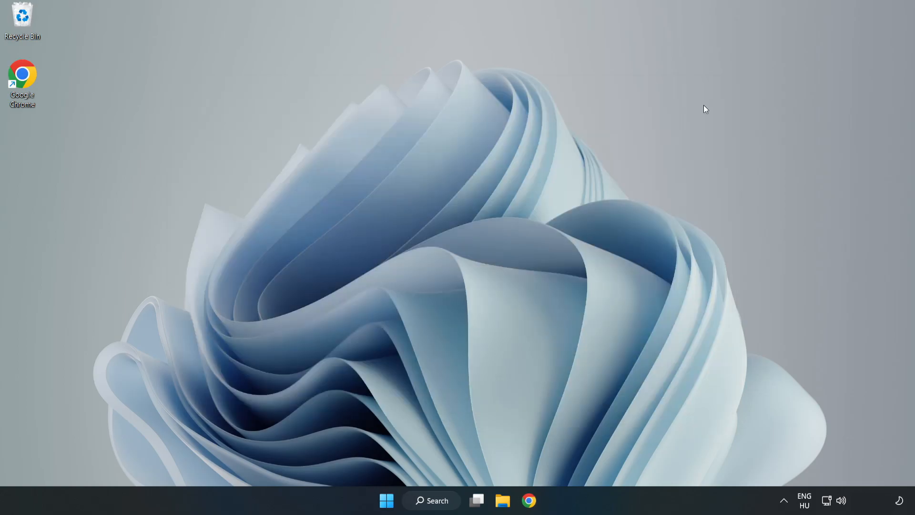
mouse_move(599, 189)
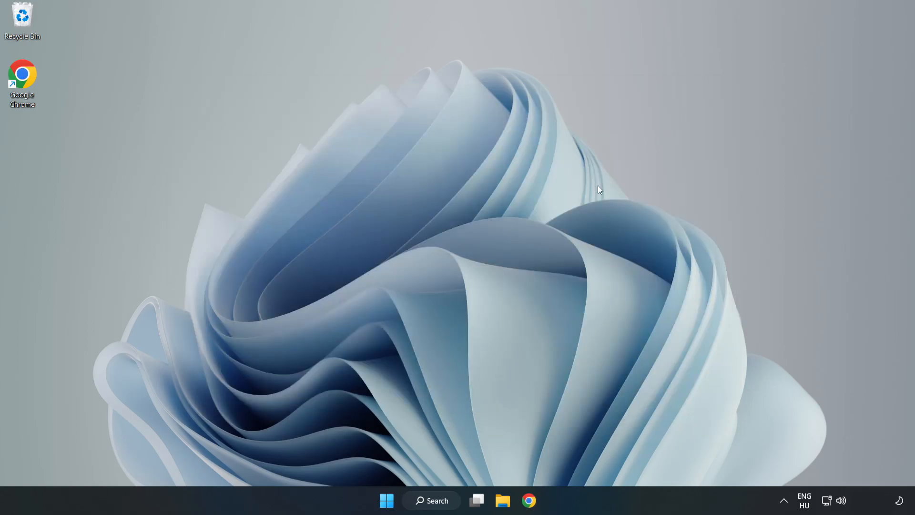
mouse_move(456, 359)
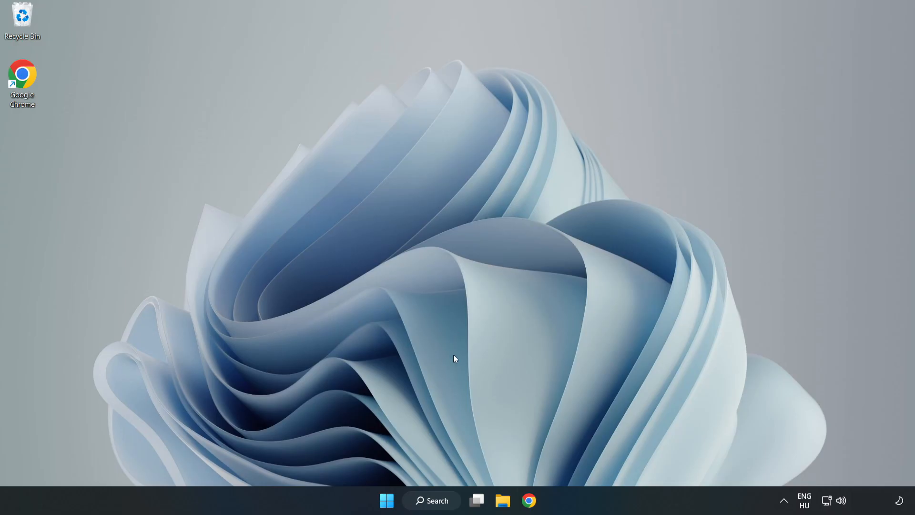
Search Windows for 'security' to find the Windows Security app.
click(431, 501)
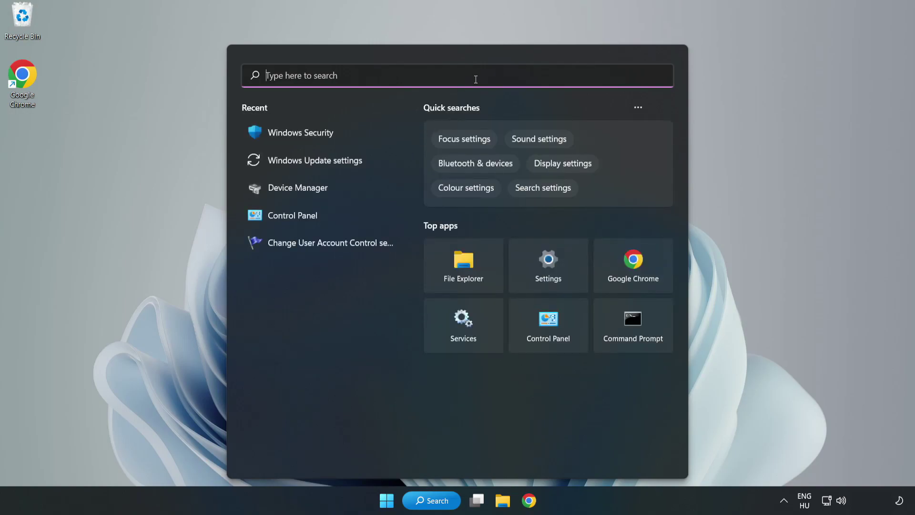
text(sec)
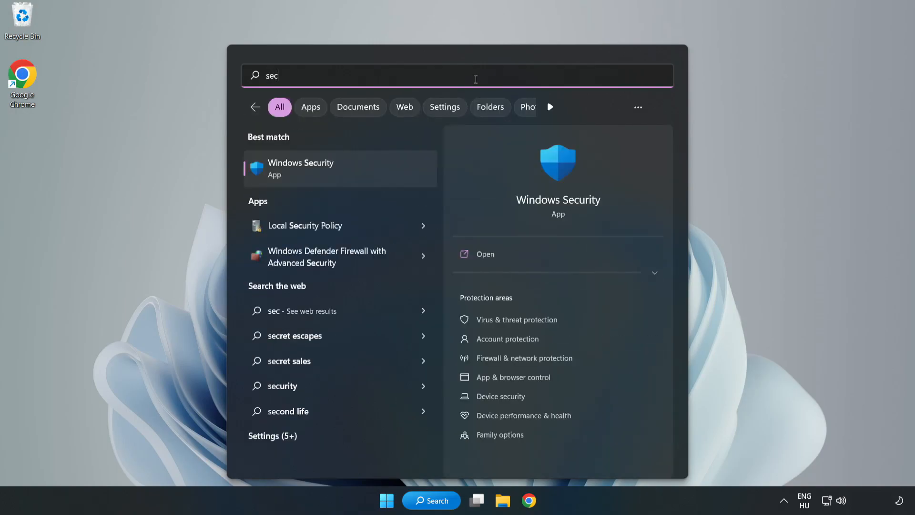
text(urity)
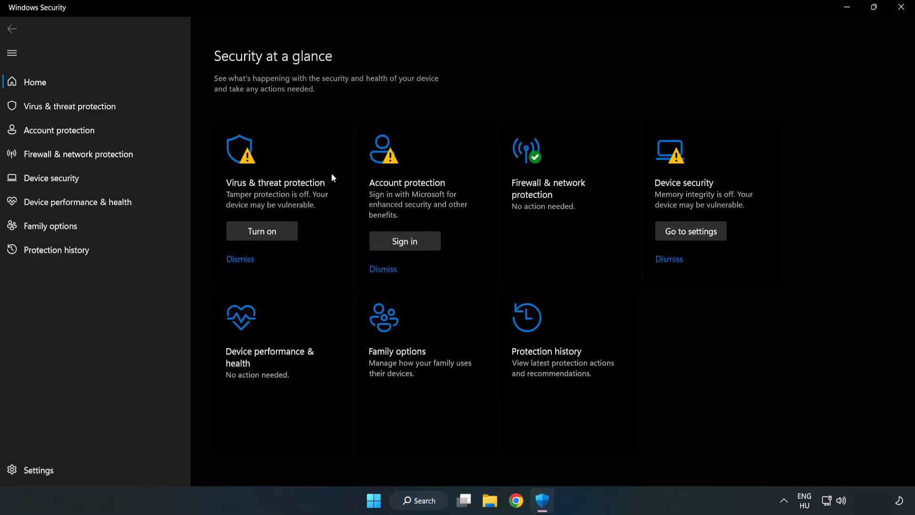
mouse_move(70, 106)
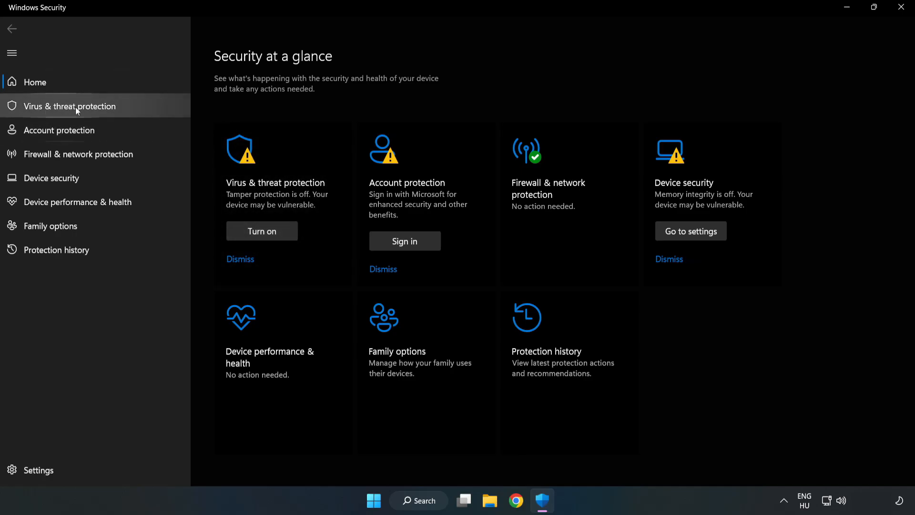
mouse_move(61, 113)
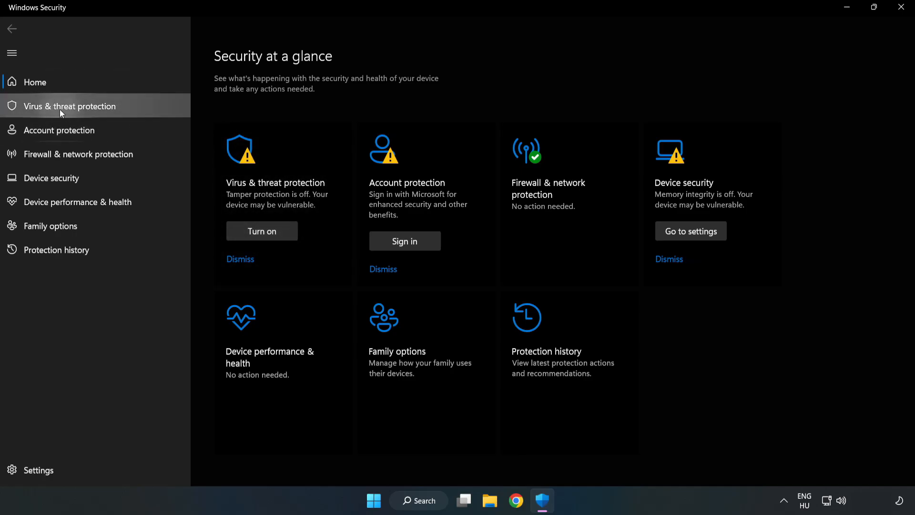
Reach the Virus & threat protection settings and bring the Exclusions section into view.
click(69, 106)
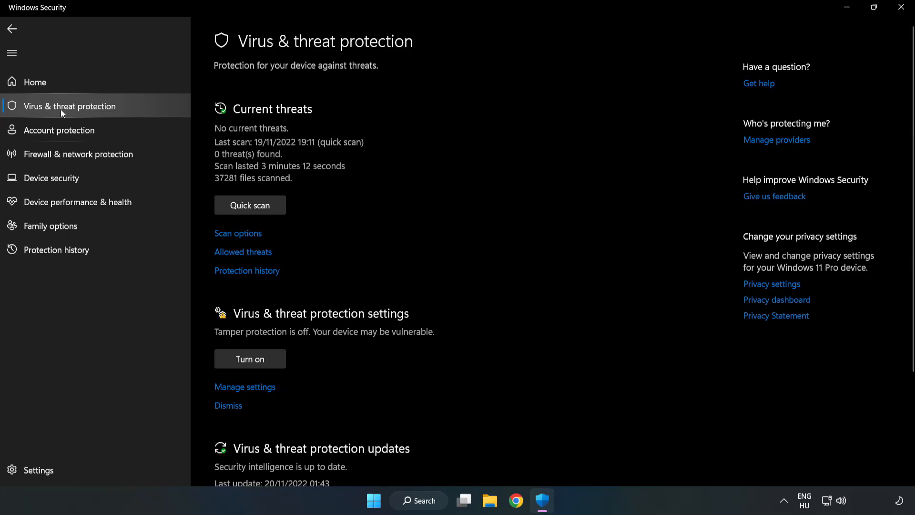
scroll(down, 3)
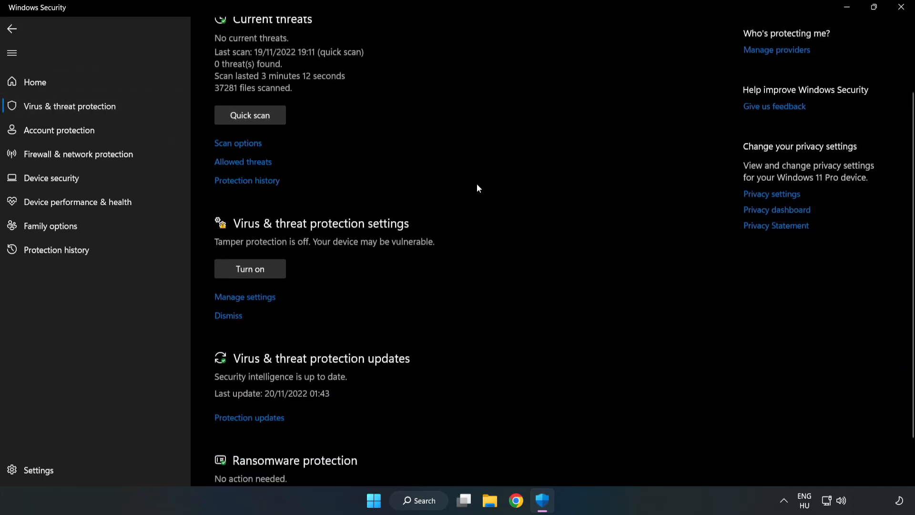
scroll(down, 3)
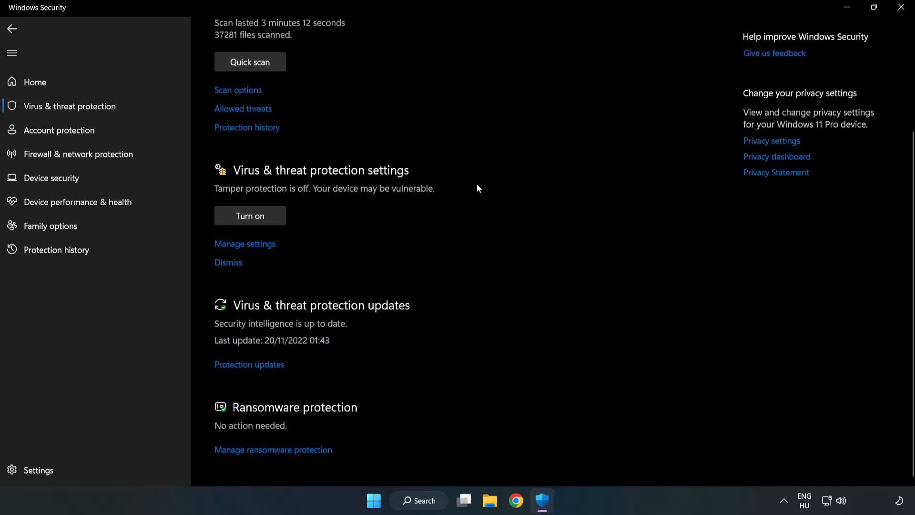
mouse_move(245, 243)
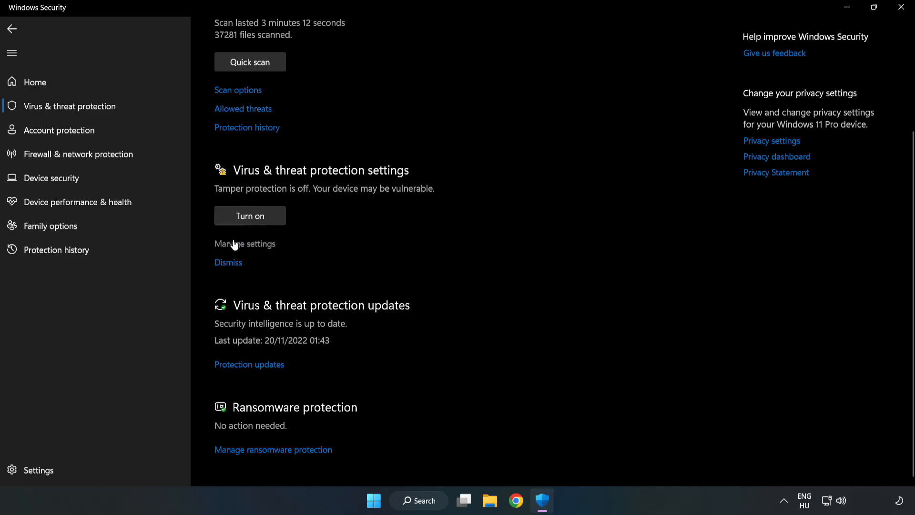
scroll(up, 3)
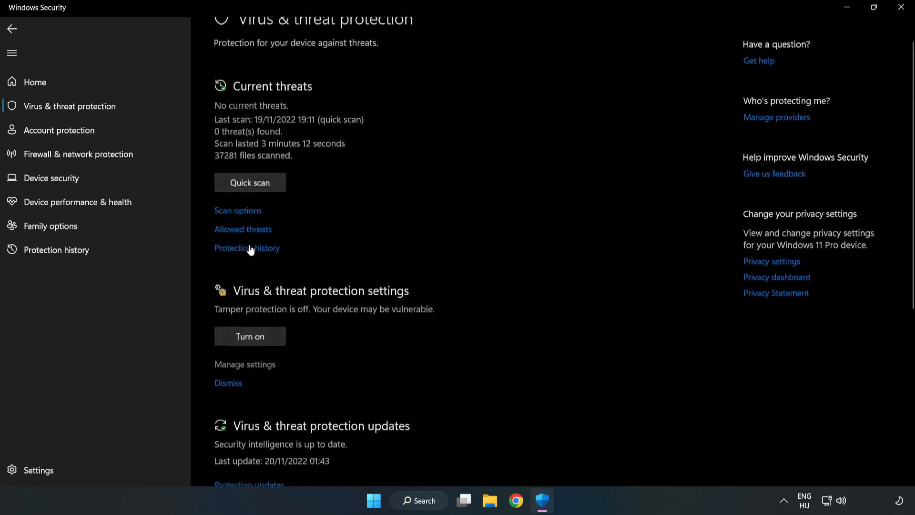
click(245, 364)
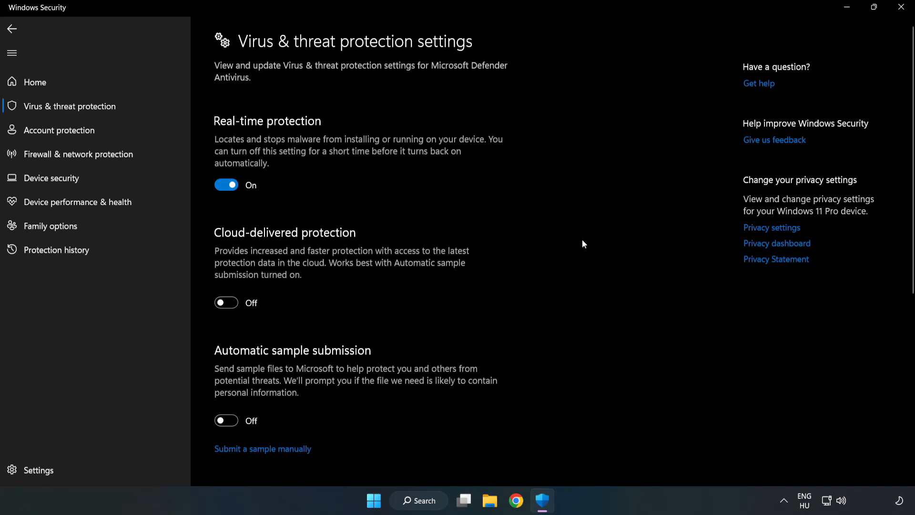
scroll(down, 3)
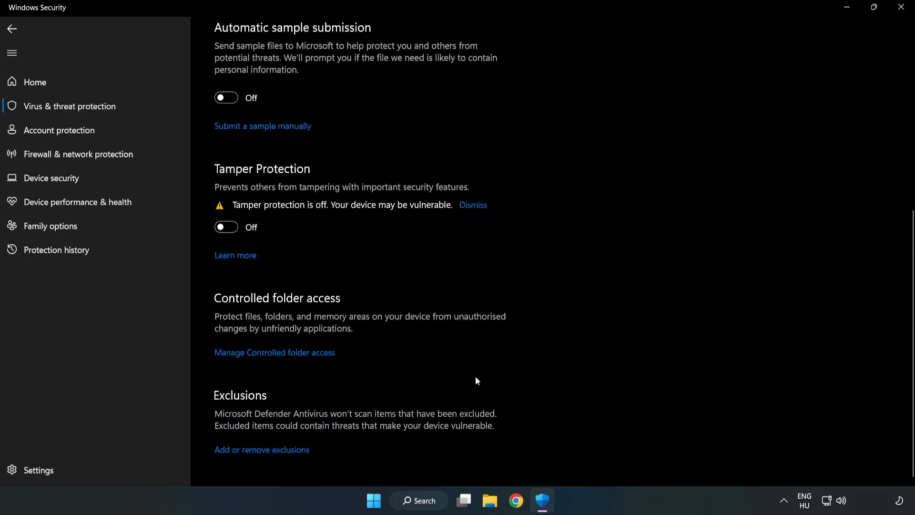
mouse_move(256, 449)
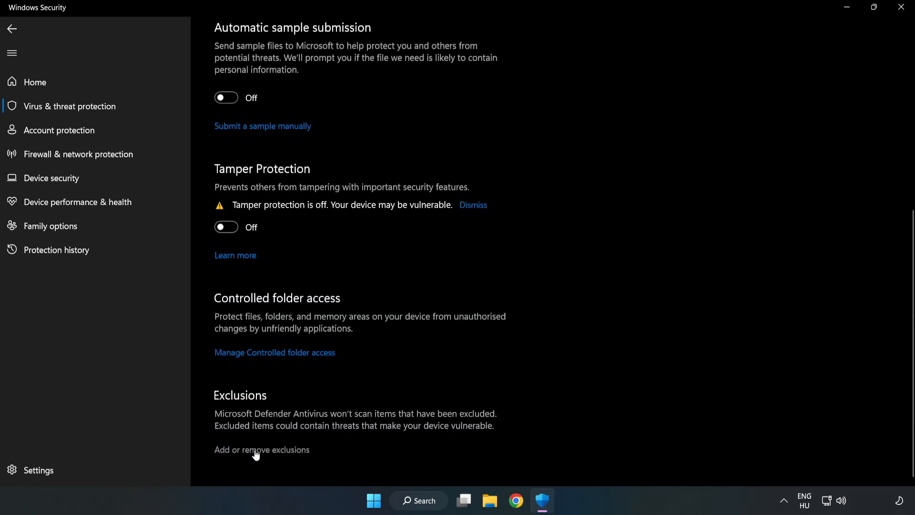
Show the Defender exclusions list and start adding a new exclusion.
click(261, 449)
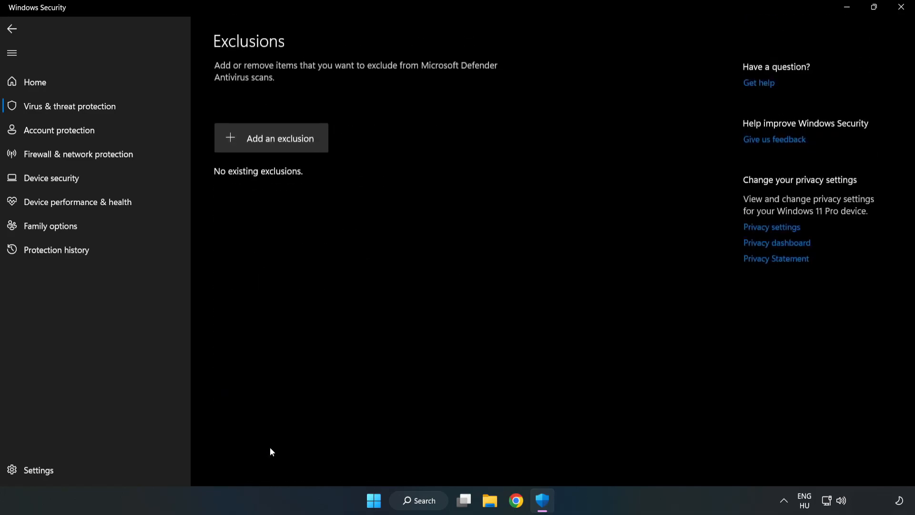
mouse_move(271, 137)
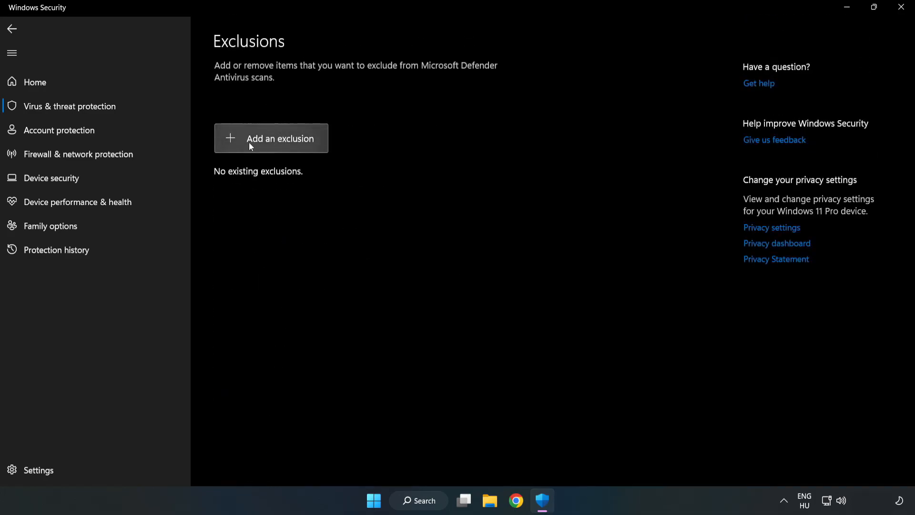
click(270, 138)
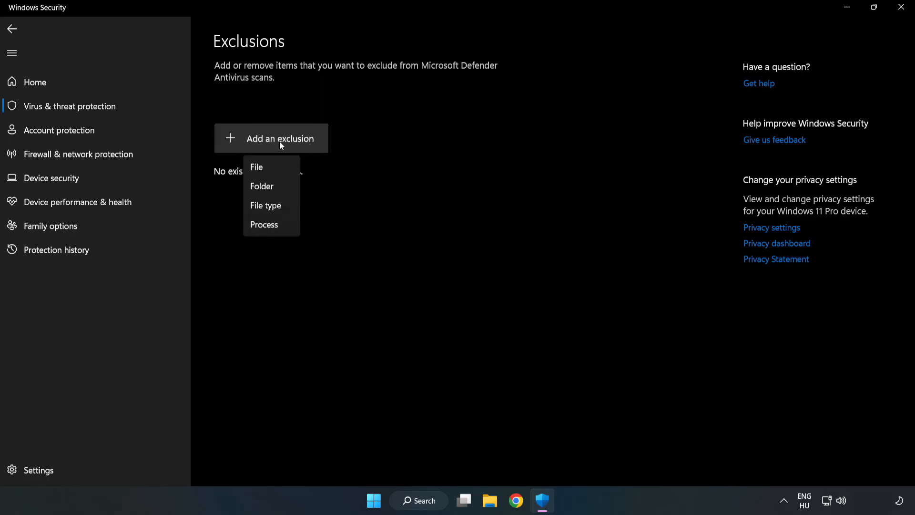
mouse_move(256, 168)
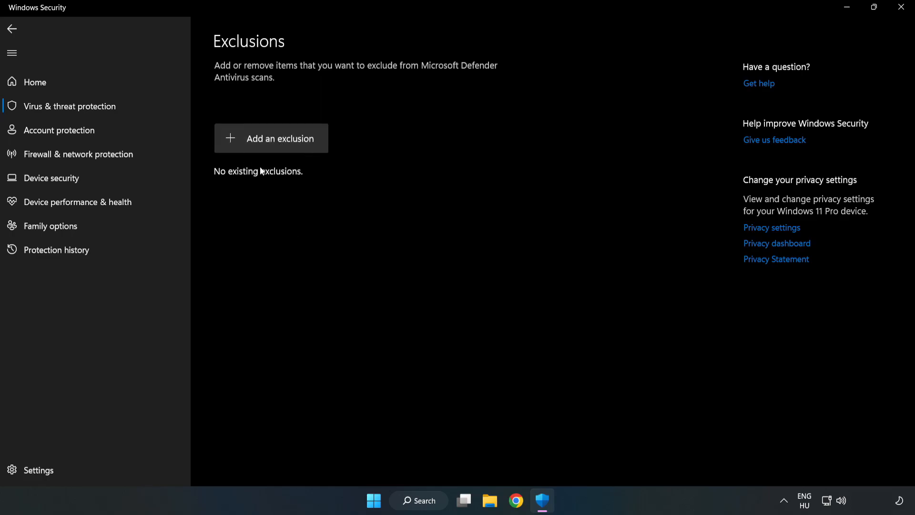
Add a file exclusion for the NOT WORKING APP shortcut in C:\Program Files (x86)\NOT WORKING APP.
click(271, 138)
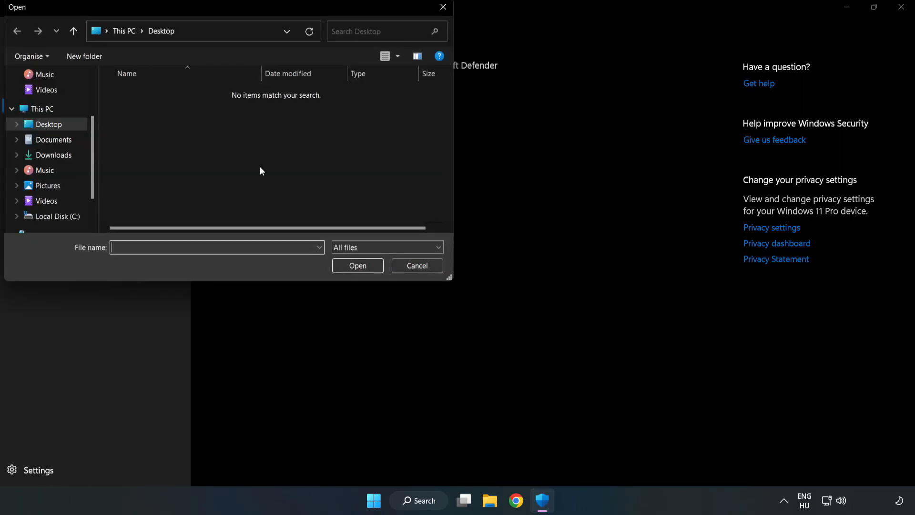
mouse_move(250, 44)
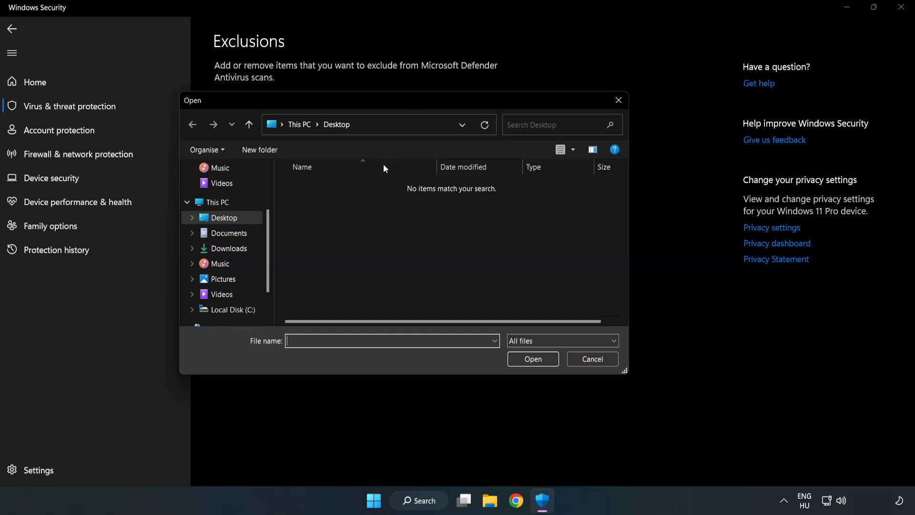
click(232, 309)
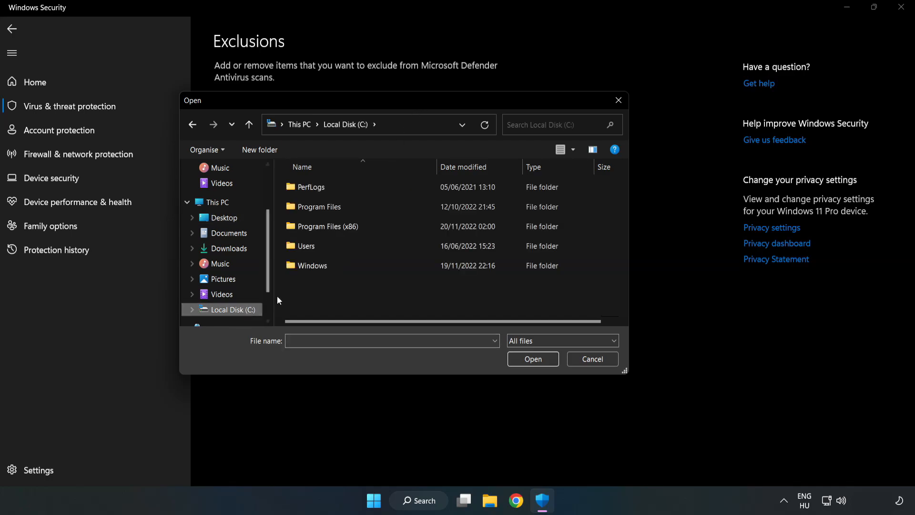
double_click(327, 226)
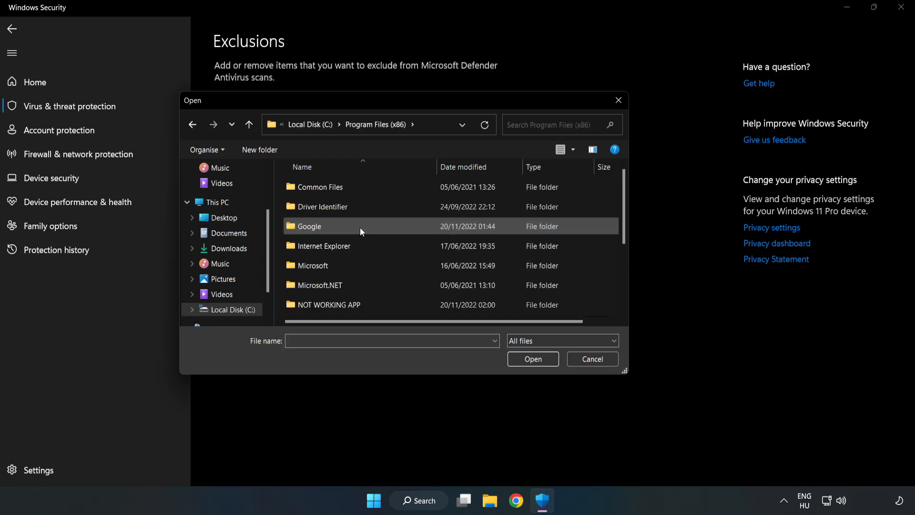
double_click(329, 304)
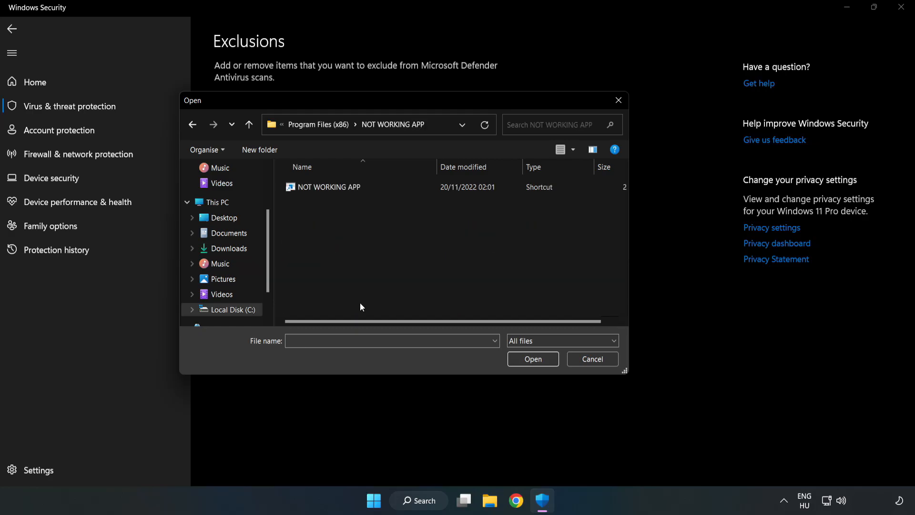
click(329, 187)
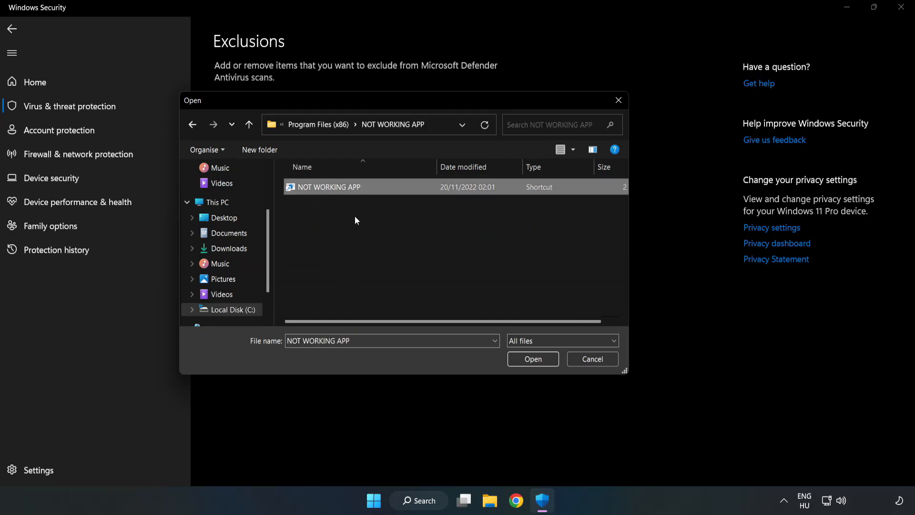
mouse_move(532, 359)
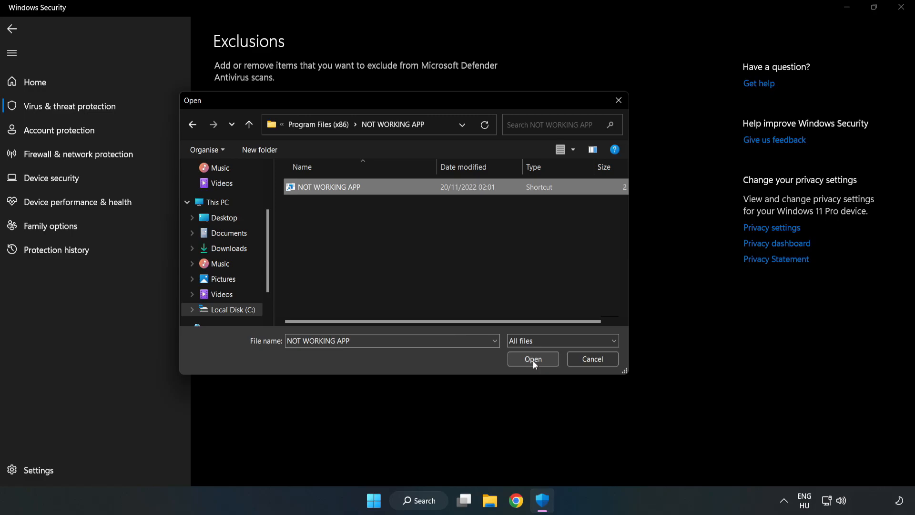
click(532, 358)
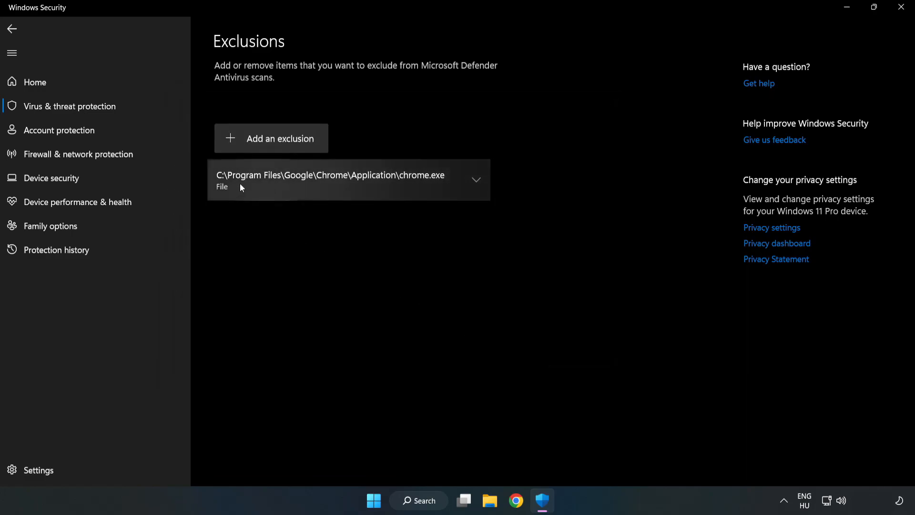
mouse_move(514, 261)
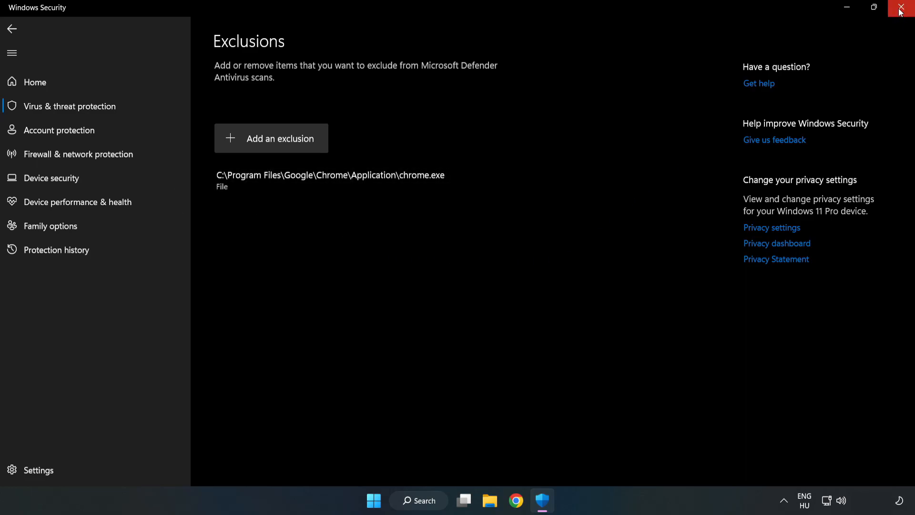
mouse_move(902, 8)
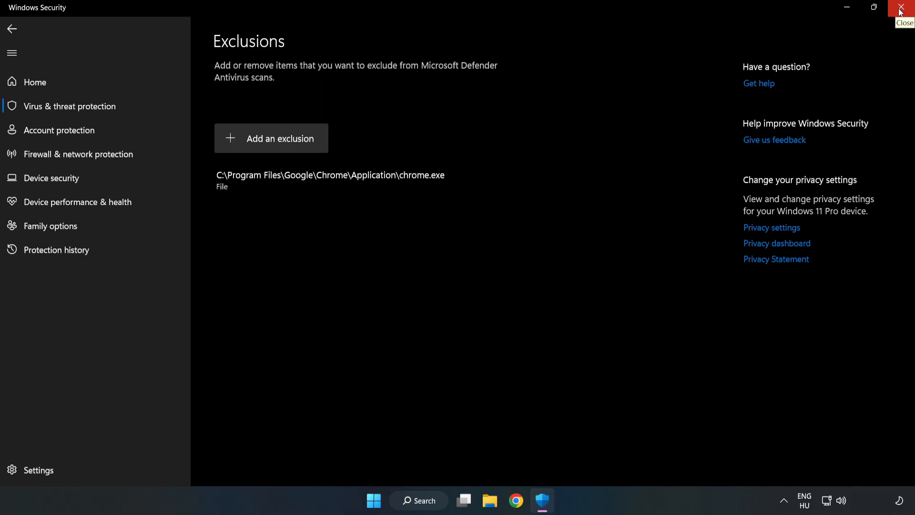
Close Windows Security, keeping the new file exclusion.
click(901, 7)
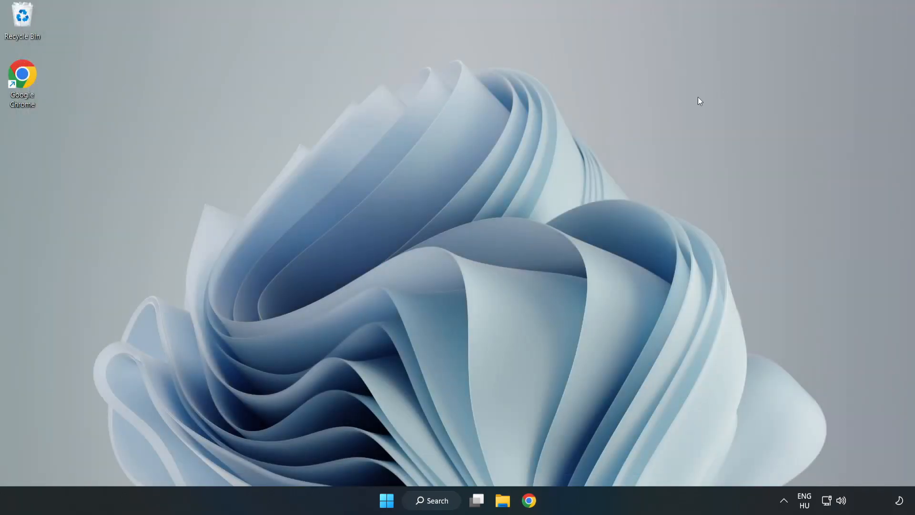
mouse_move(464, 258)
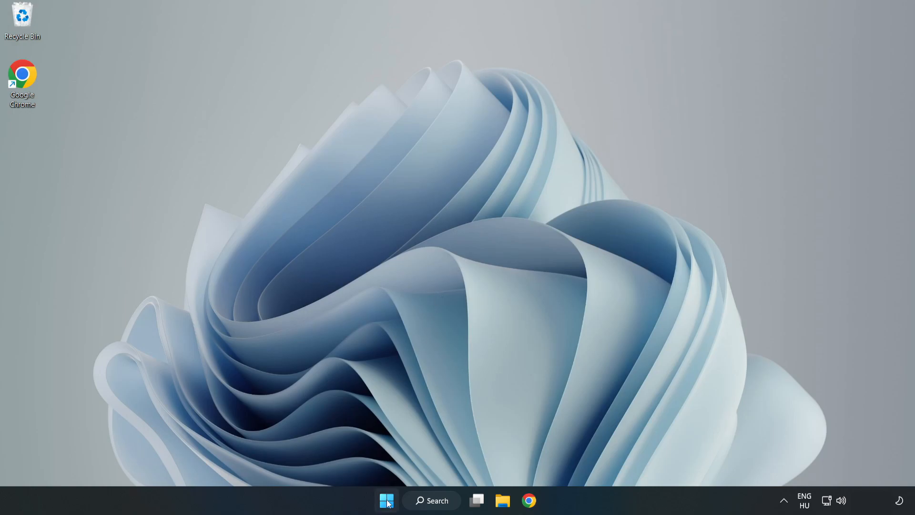
Bring up the Start menu to reach the power options for a restart.
click(386, 501)
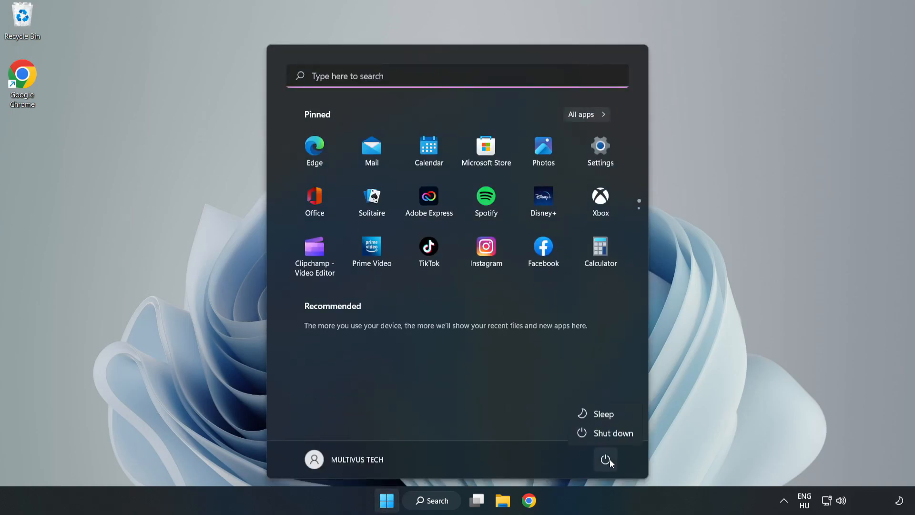
mouse_move(606, 434)
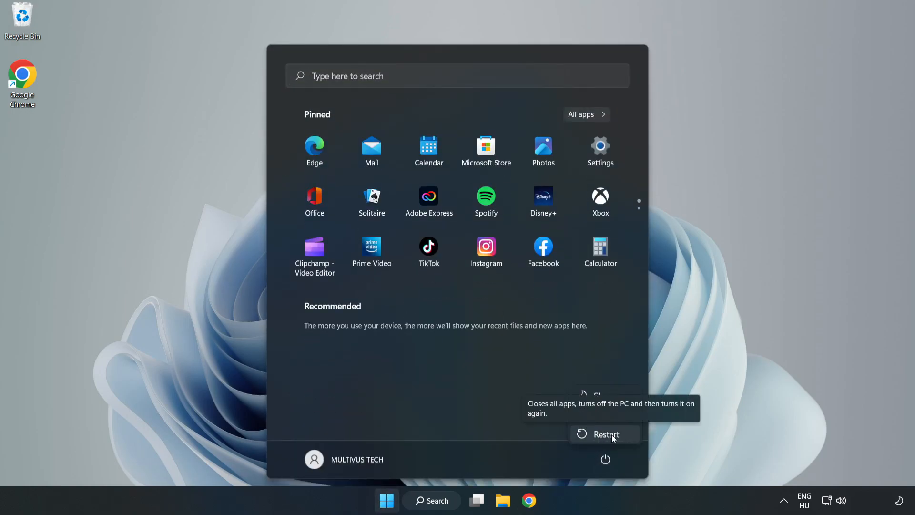